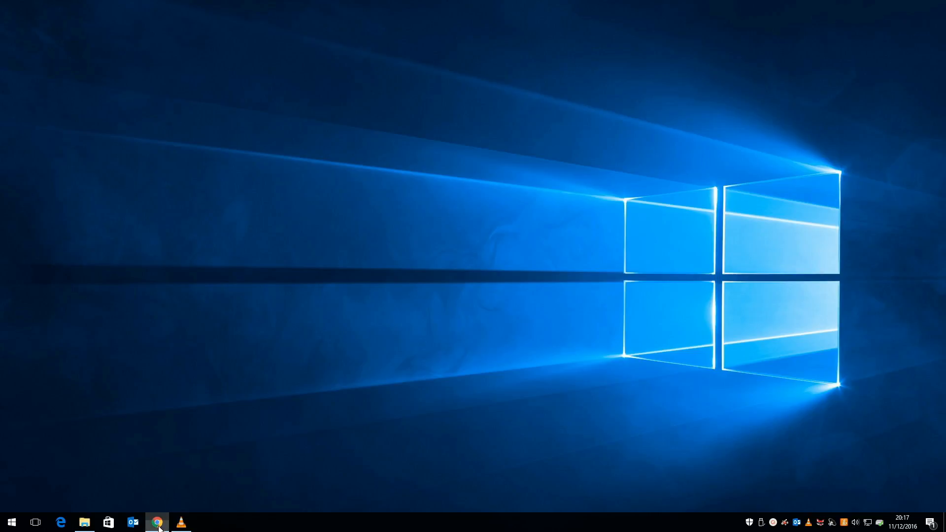
- Browse centos.org's More download choices to a UK mirror listing CentOS 6.8 x86_64 ISOs
left_click(157, 522)
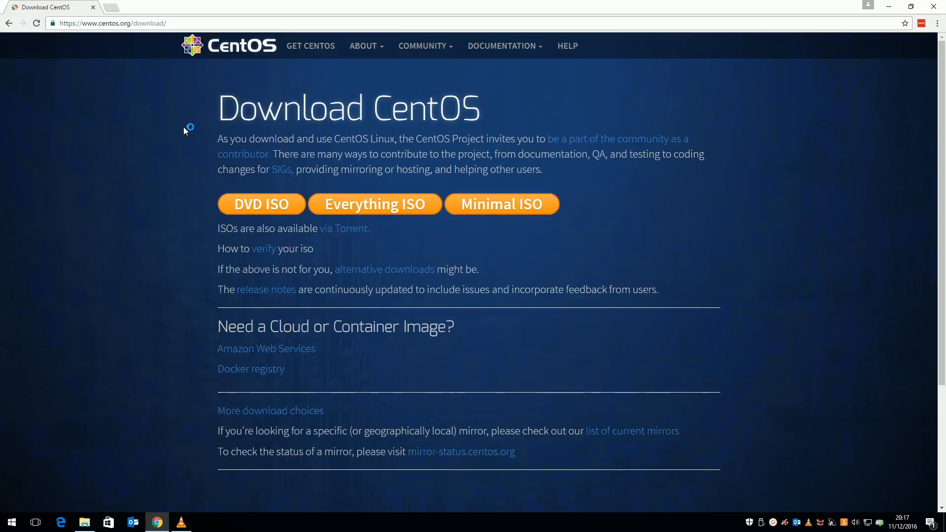
left_click(271, 411)
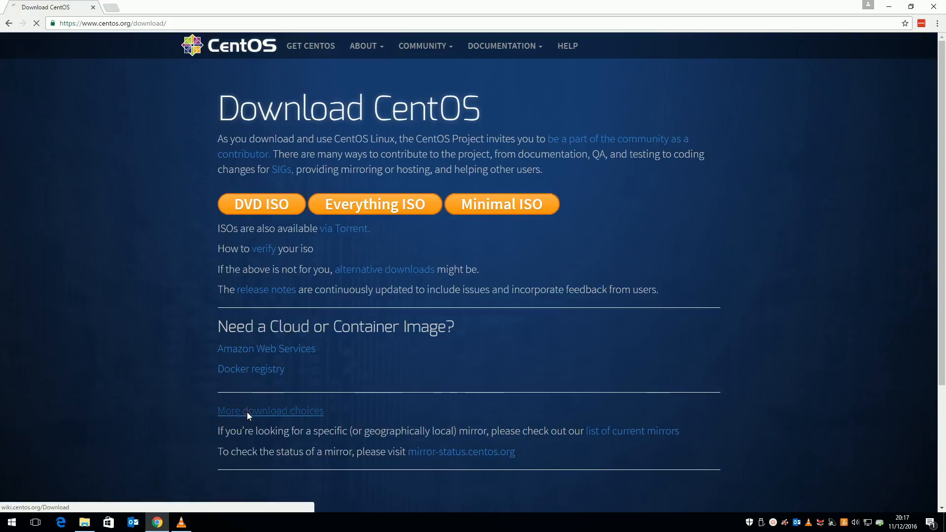
left_click(271, 411)
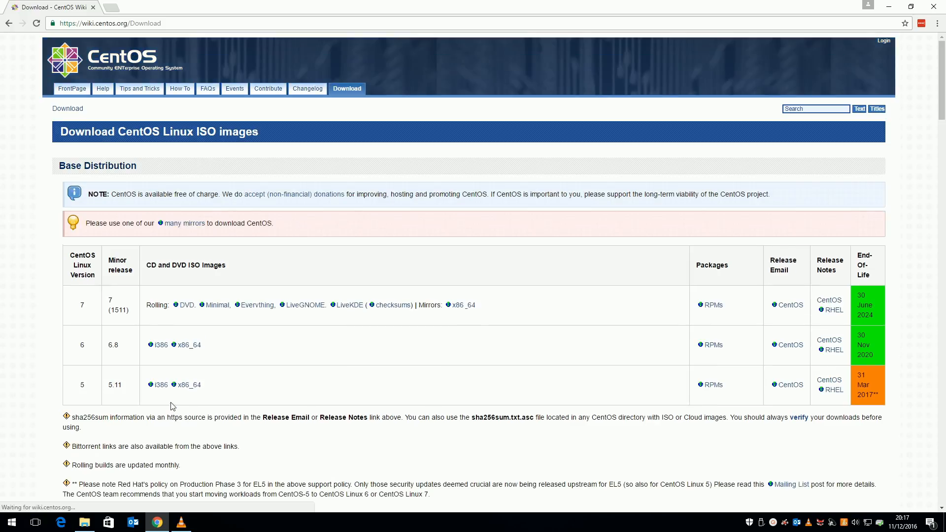
left_click(188, 345)
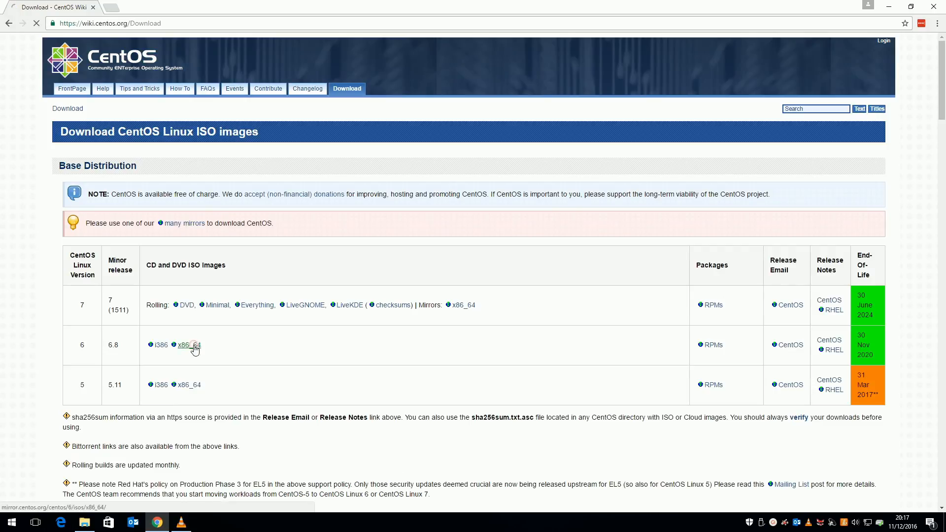
left_click(188, 344)
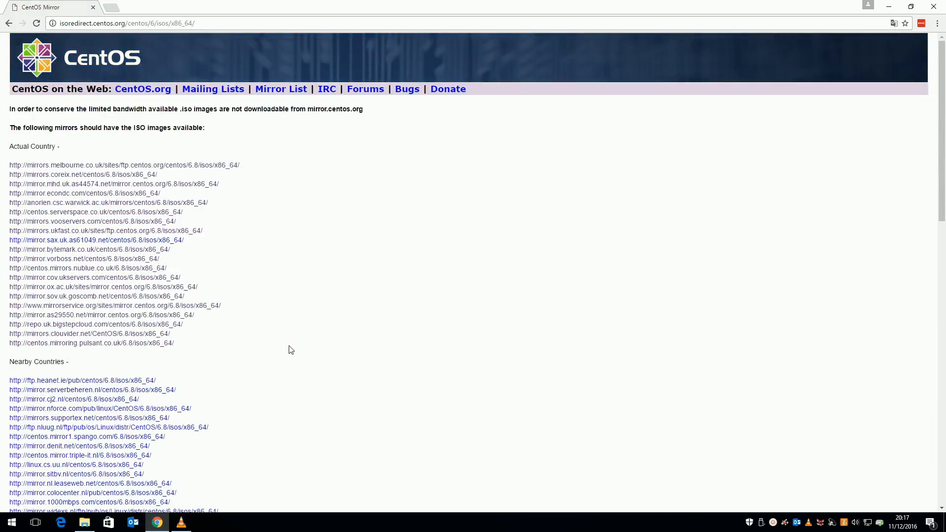
mouse_move(202, 310)
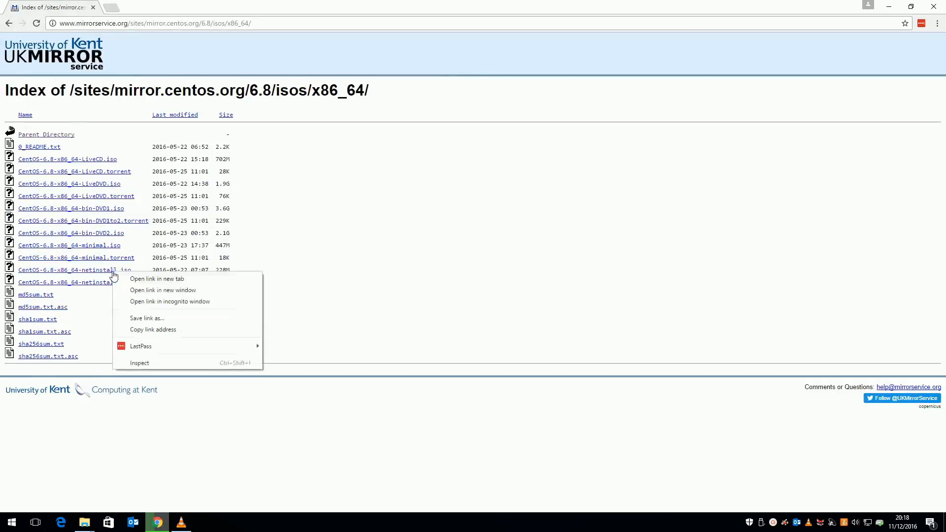
- Save the CentOS 6.8 x86_64 netinstall ISO link into the \\unraid\ISOs share
left_click(147, 317)
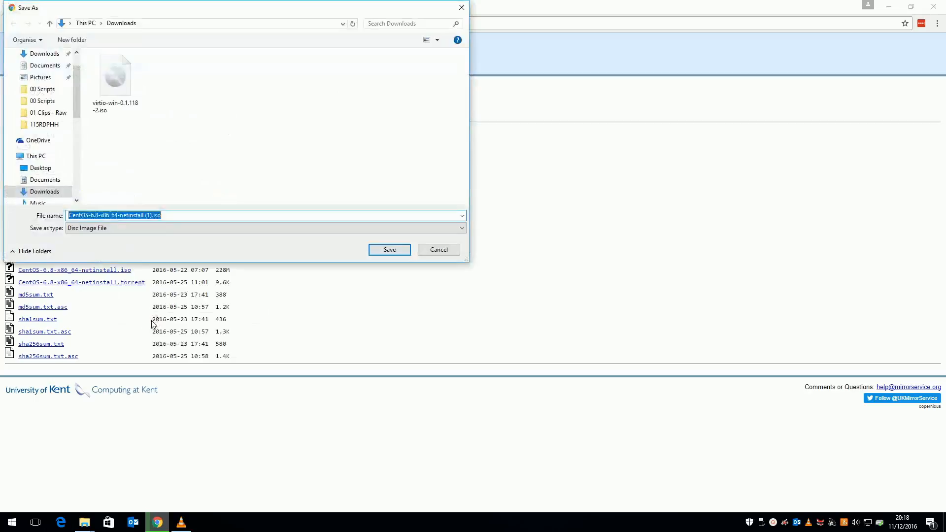
type("\\\\unraid\\i")
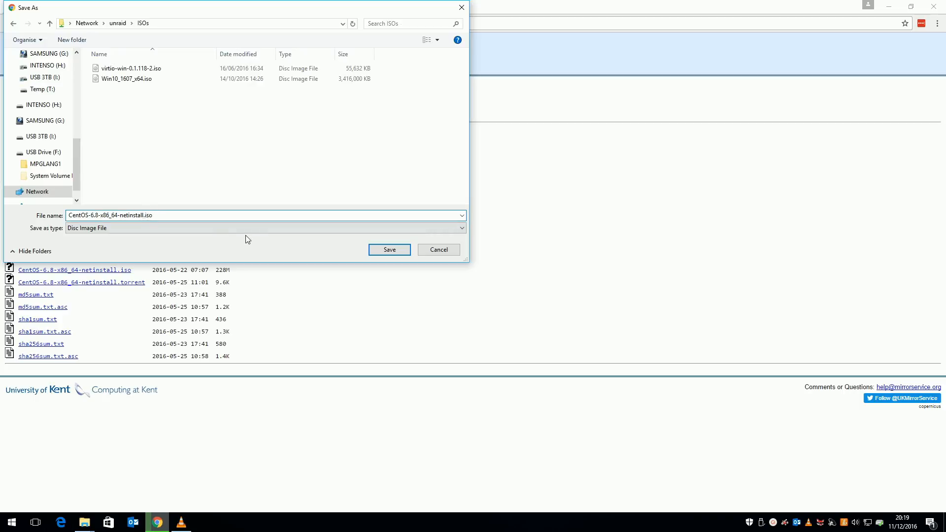
left_click(389, 249)
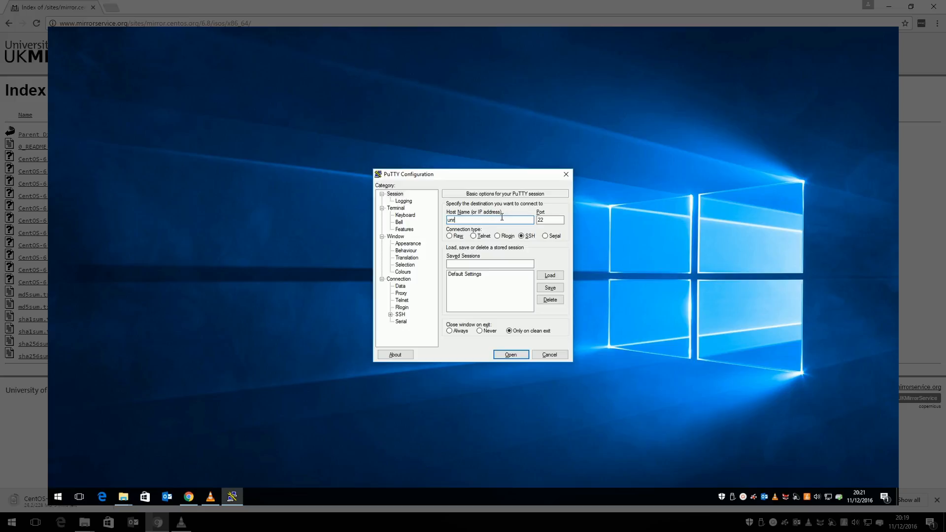
- Open an SSH session to the unraid server and log in as root
left_click(510, 354)
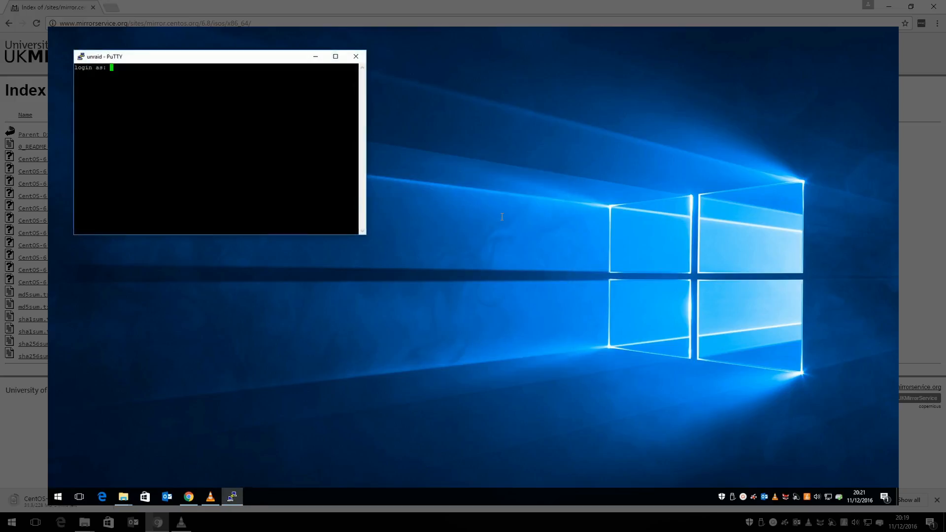
type("root")
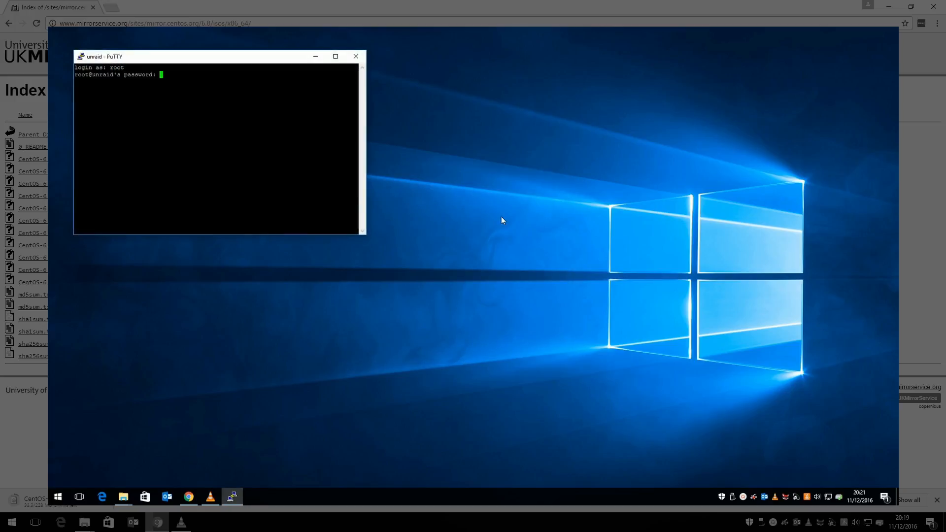
key("Return")
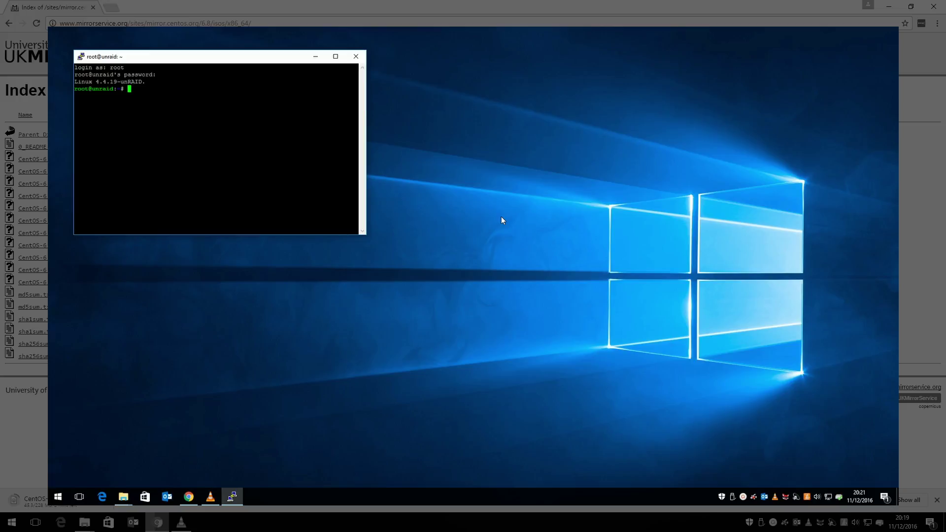
- In /mnt/user/ISOs/, wget the CentOS 6.8 x86_64 netinstall ISO from mirrorservice.org
type("cd /")
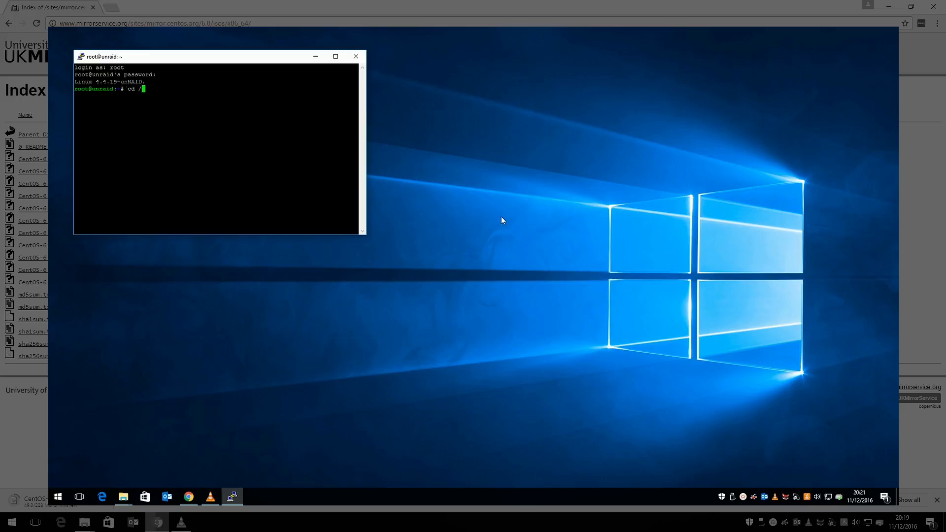
type("mnt/use")
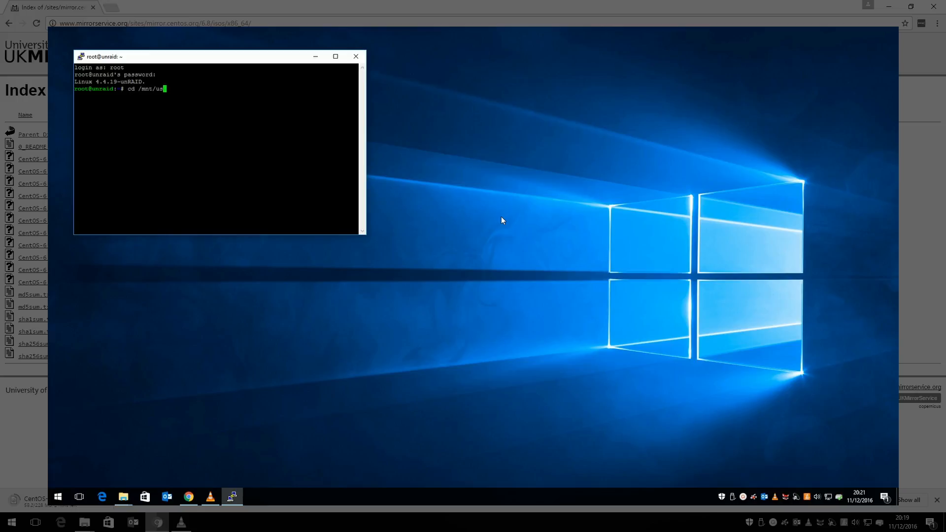
type("er/")
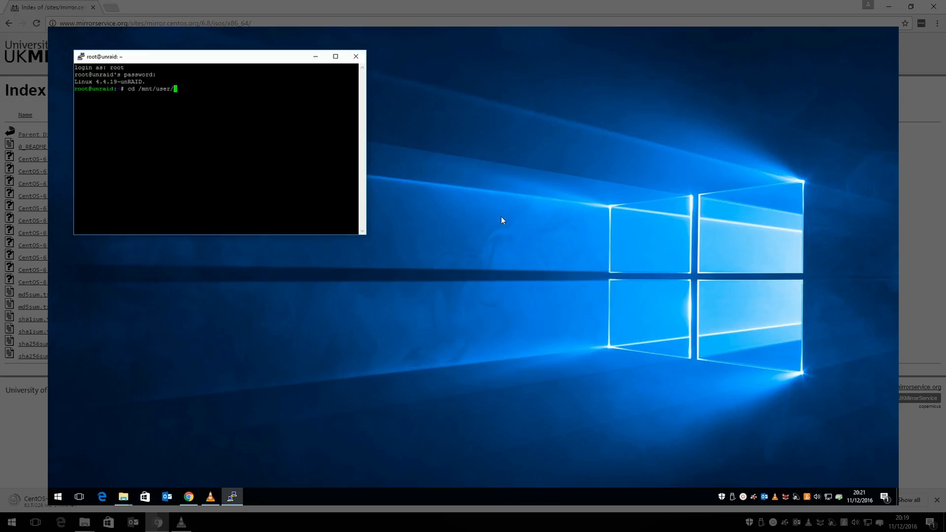
type("ISOs/")
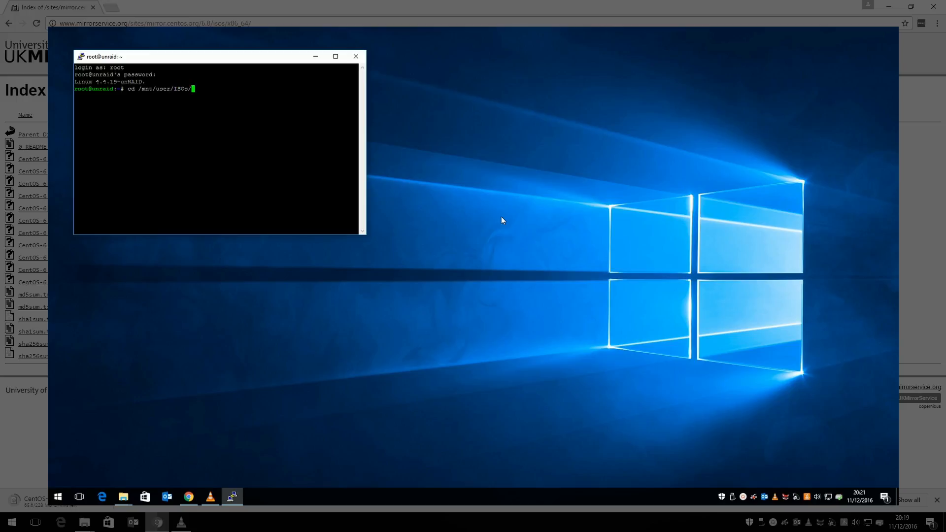
key("Return")
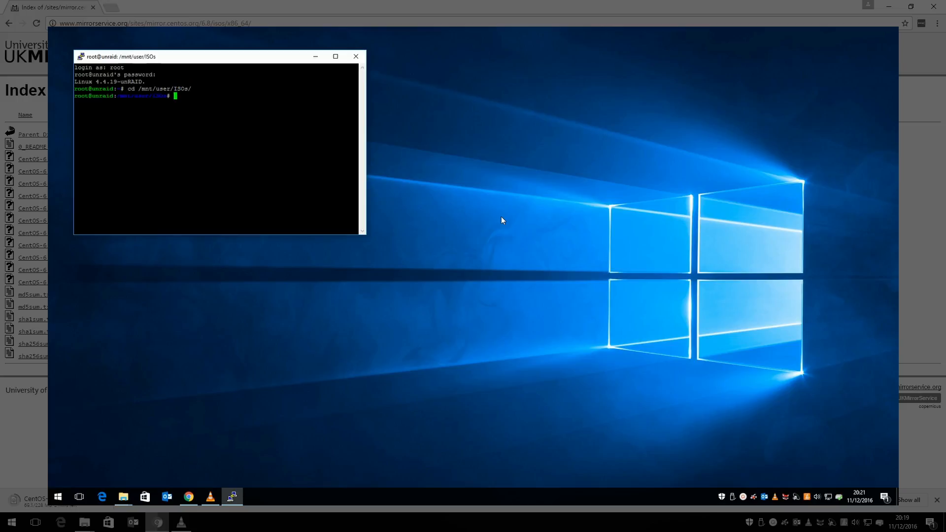
type("wget")
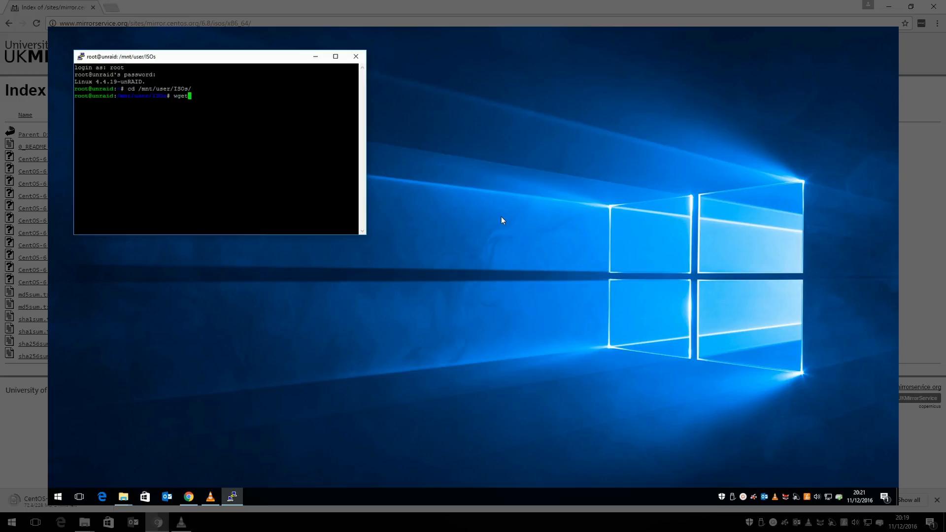
type("http://www.mirrorservice.org/sites/mirror.centos.org/6.8/isos/x86_64/CentOS-6.8-x86_64-netinstall.iso")
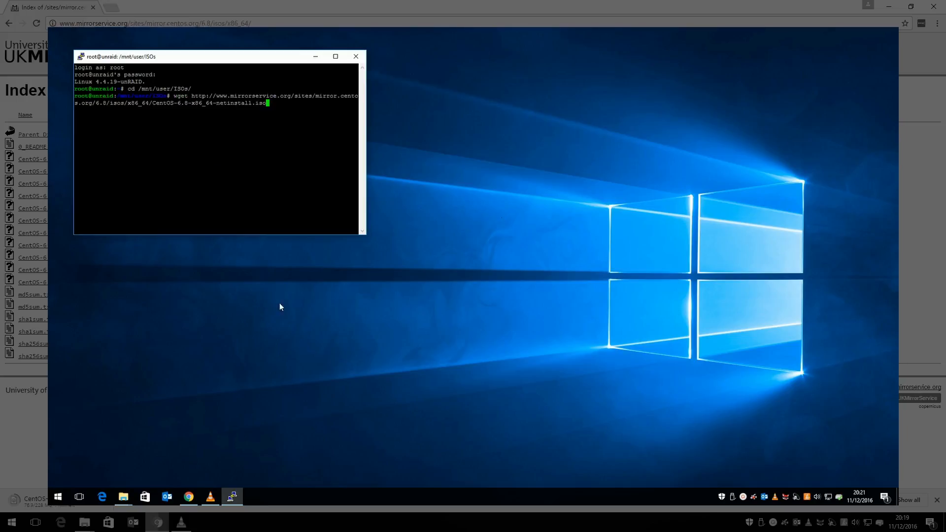
key("Return")
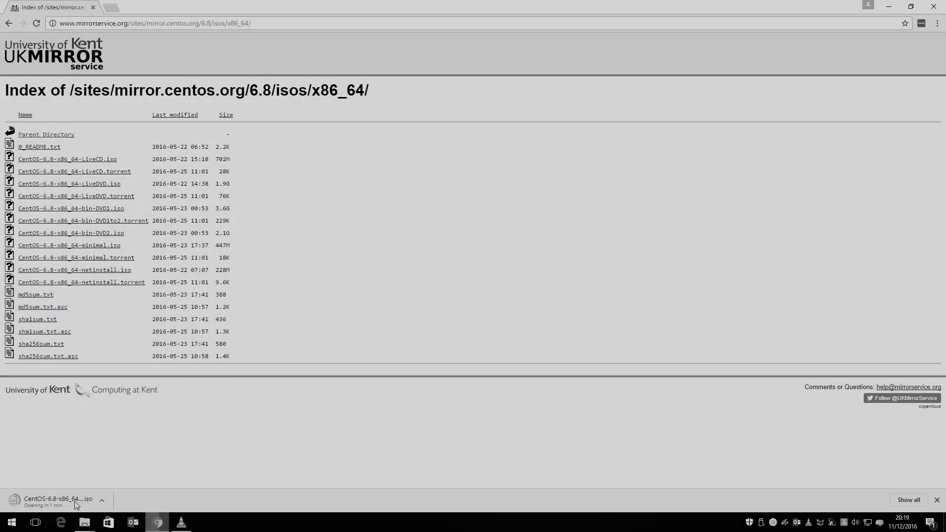
- Create a CentOS VM named Backup Server using the 6.8 netinstall ISO and a 20 GB disk
left_click(145, 21)
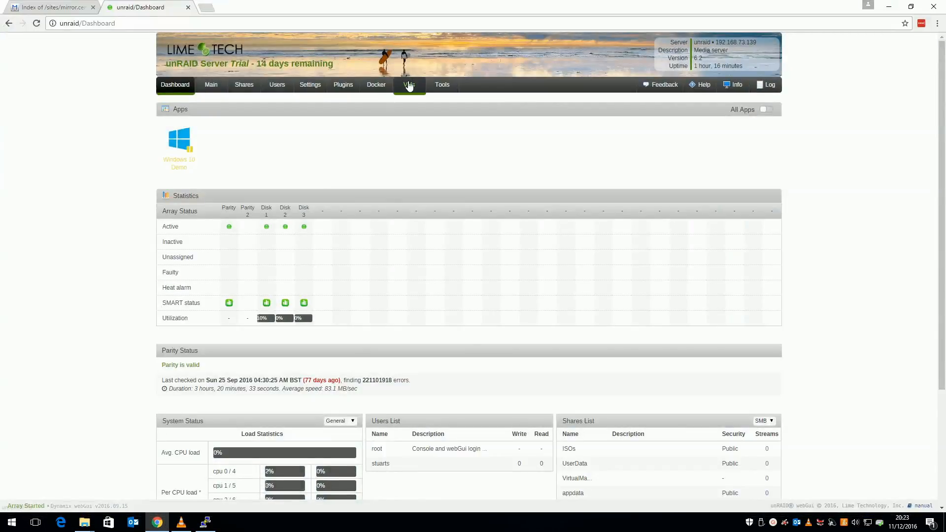
left_click(409, 84)
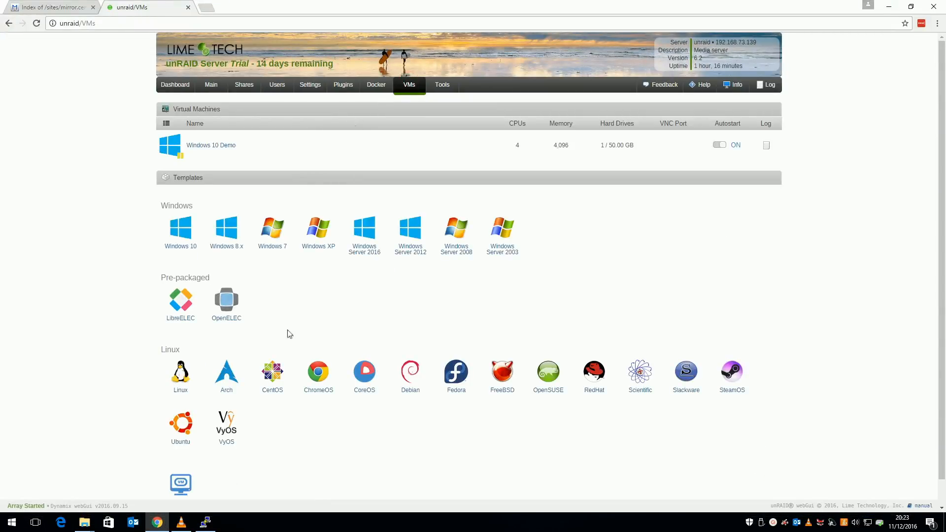
left_click(272, 371)
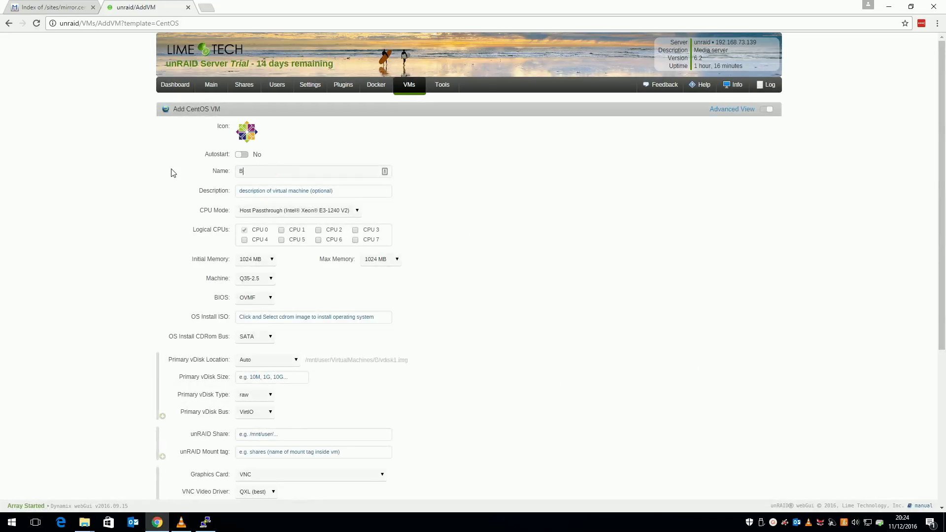
type("ackup Server")
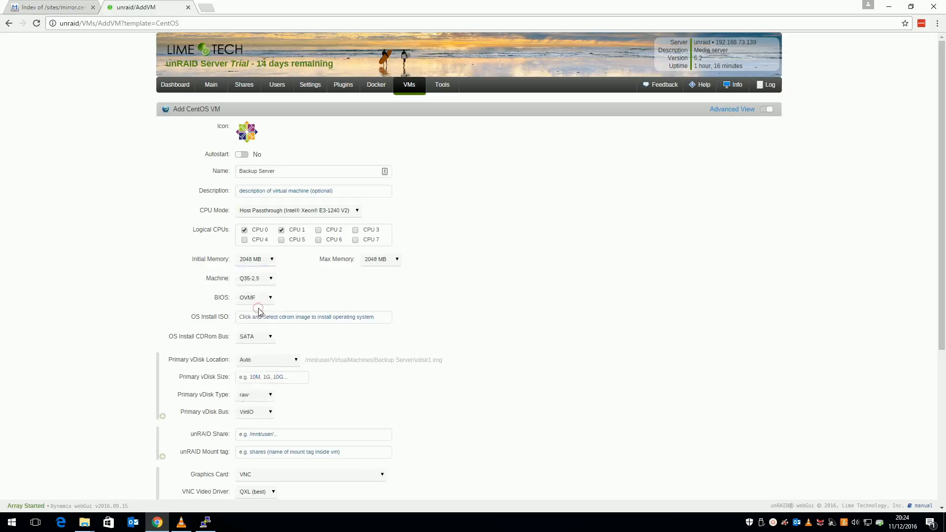
left_click(314, 316)
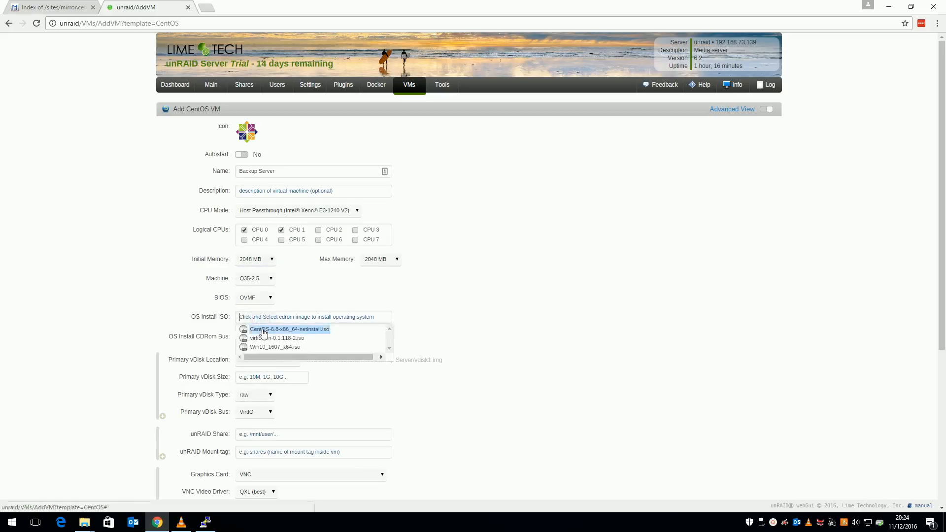
left_click(288, 329)
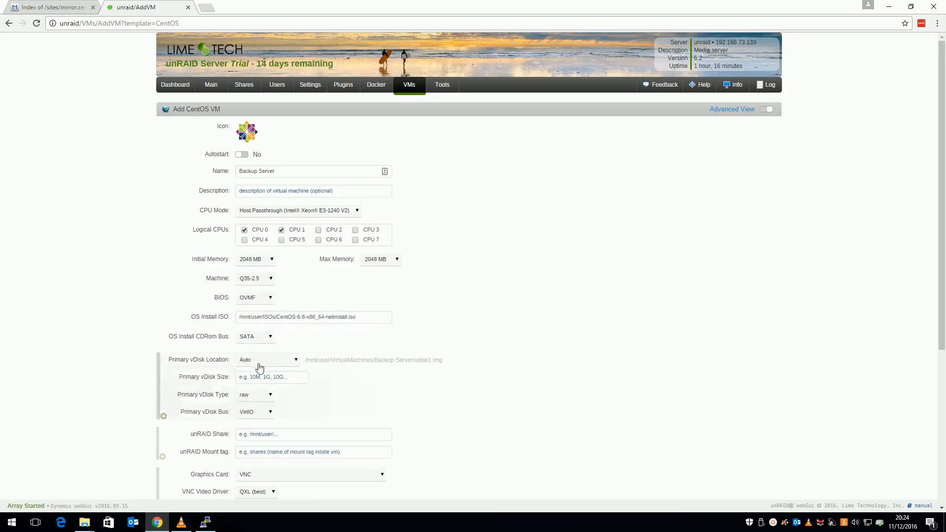
type("20G")
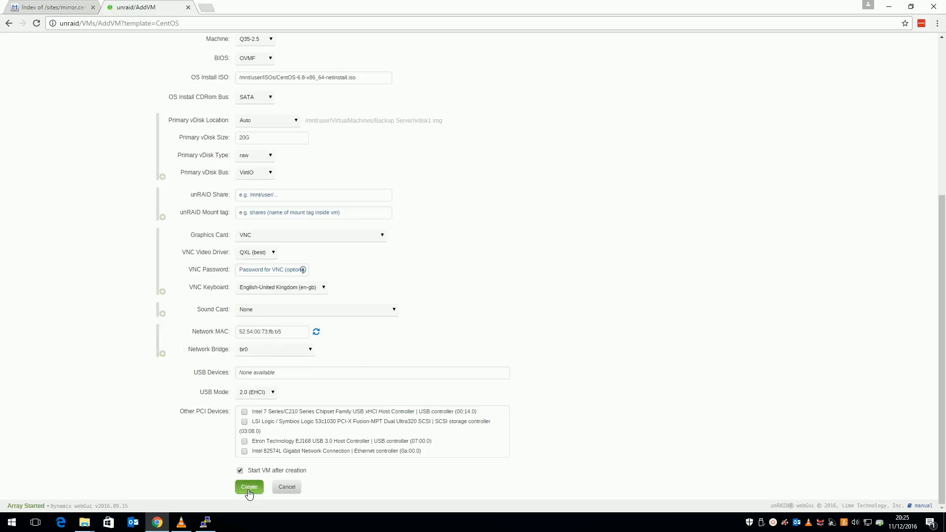
left_click(249, 486)
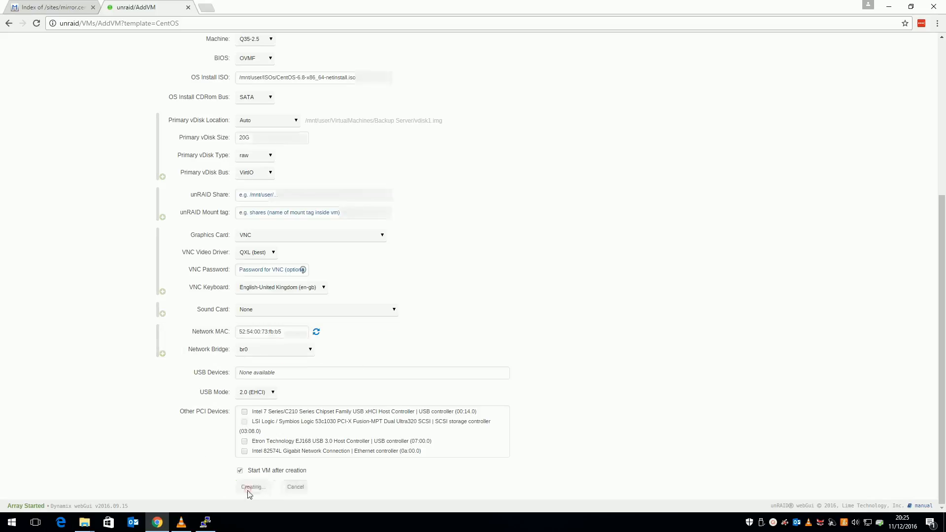
left_click(253, 486)
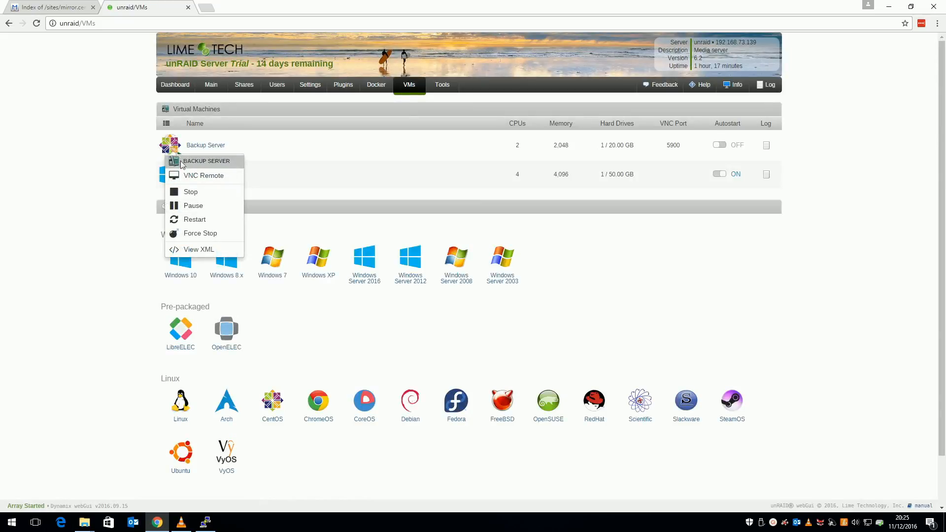
- In the VM console, skip the media test and start an English URL install over DHCP
left_click(204, 175)
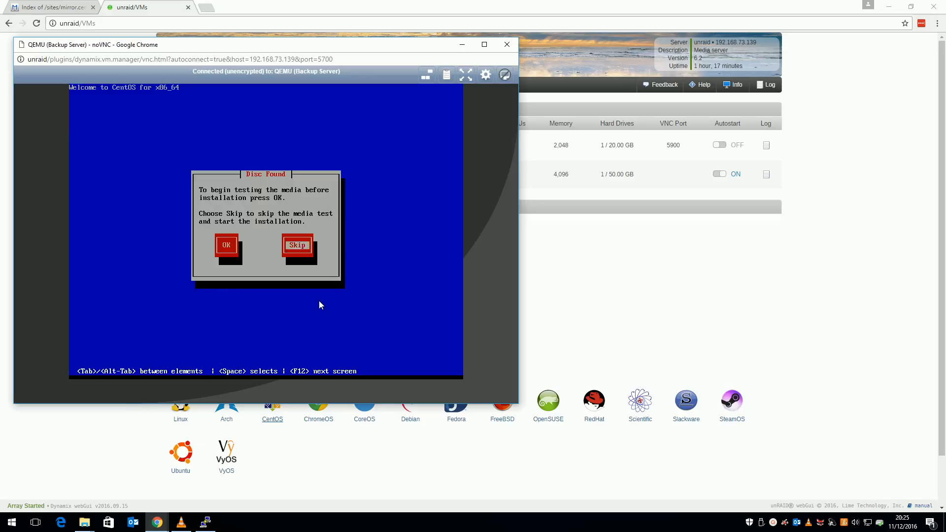
left_click(296, 245)
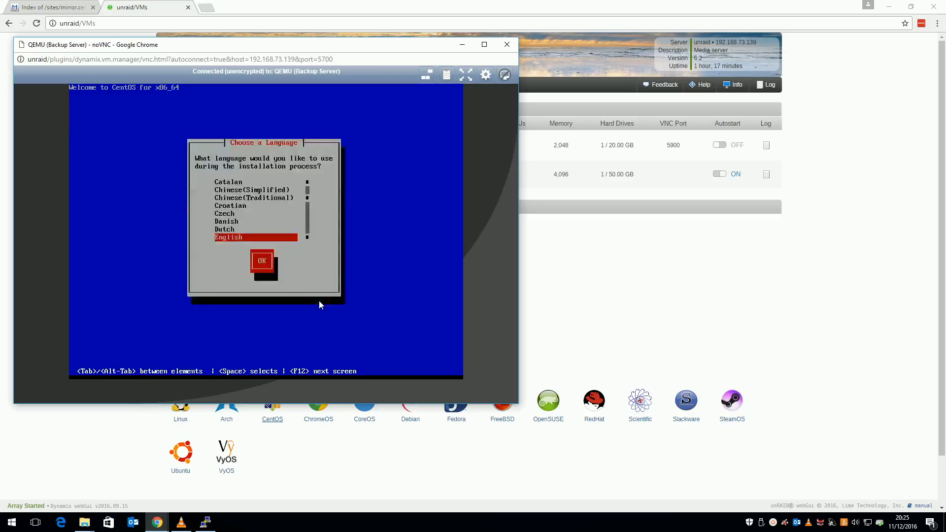
left_click(262, 261)
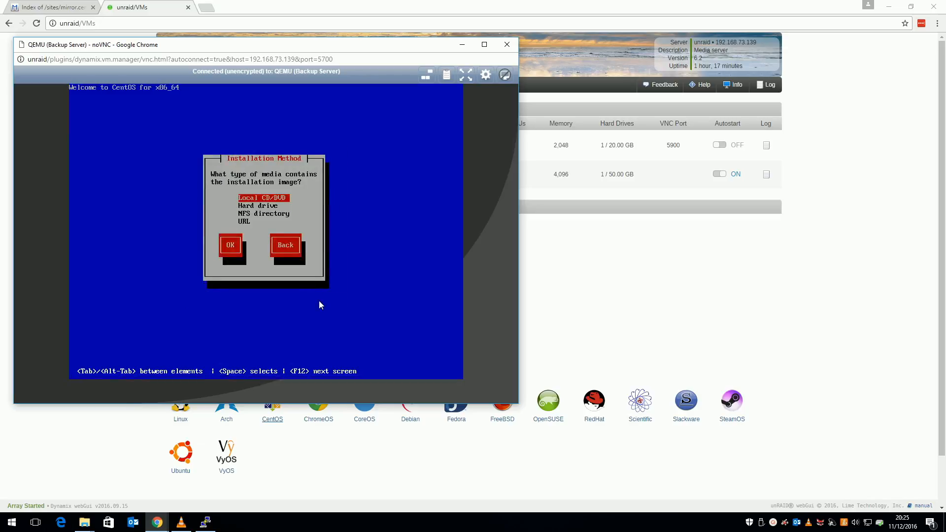
left_click(230, 244)
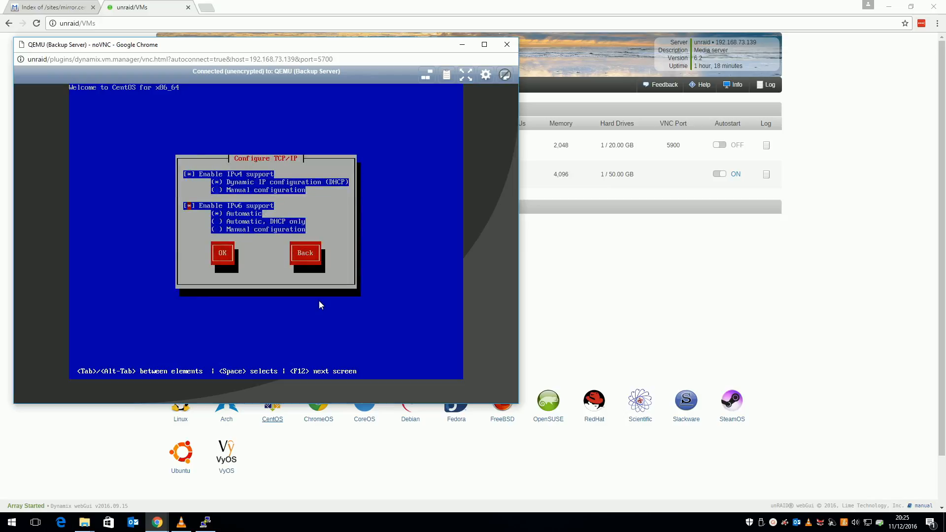
left_click(222, 253)
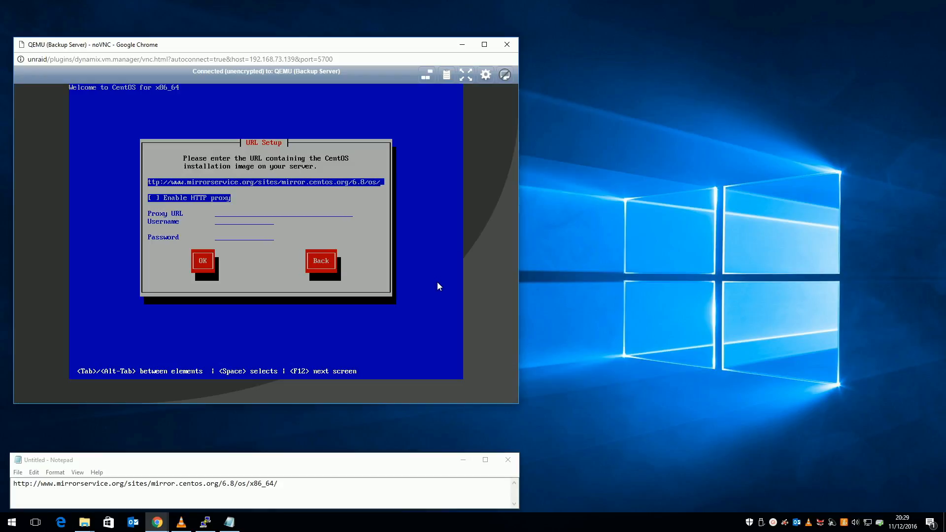
left_click(202, 260)
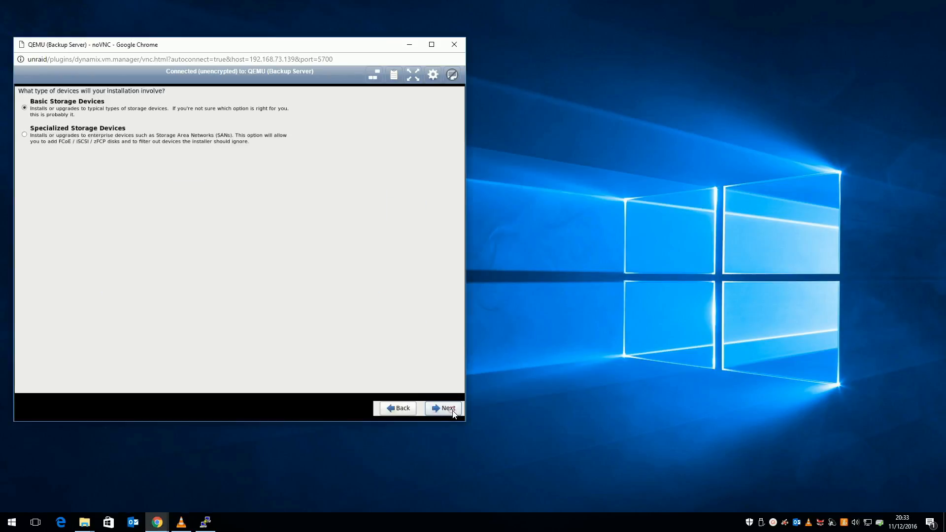
- Accept basic storage and hostname, set London time zone and root password, install Basic Server
left_click(448, 409)
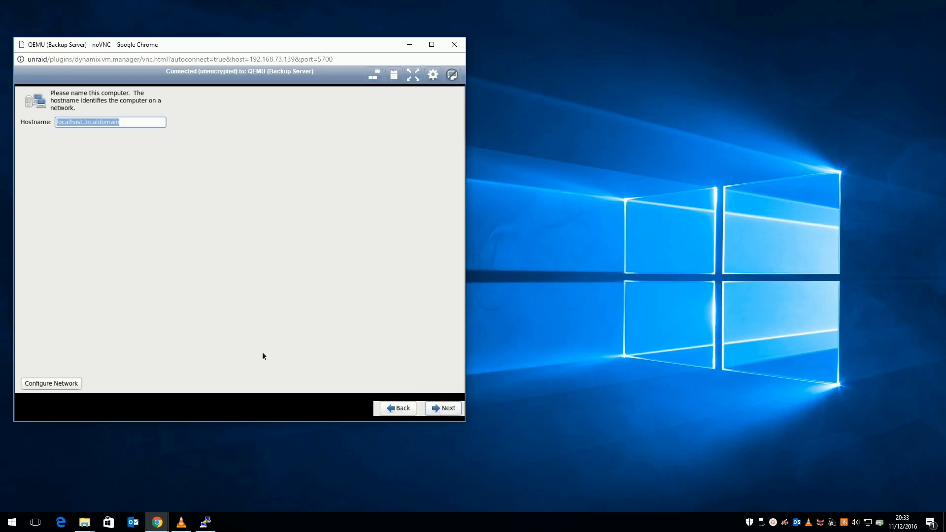
left_click(446, 408)
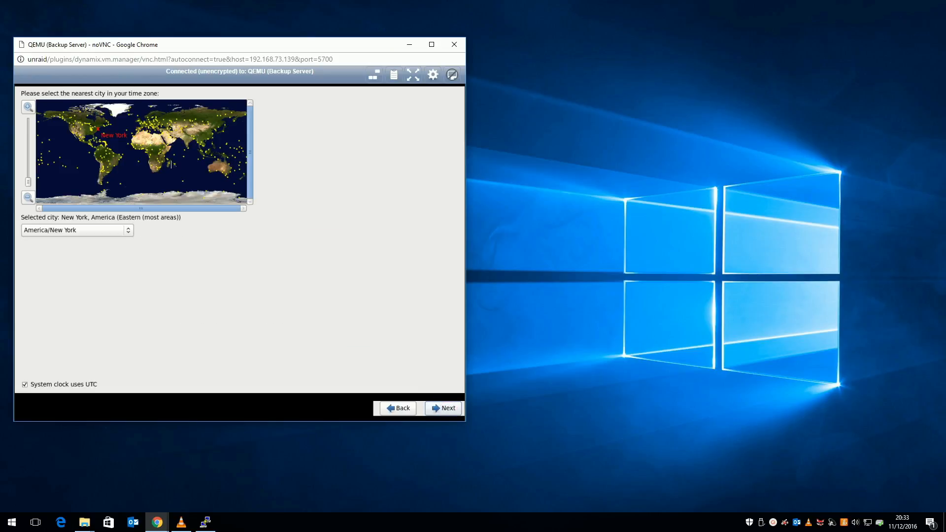
left_click(139, 154)
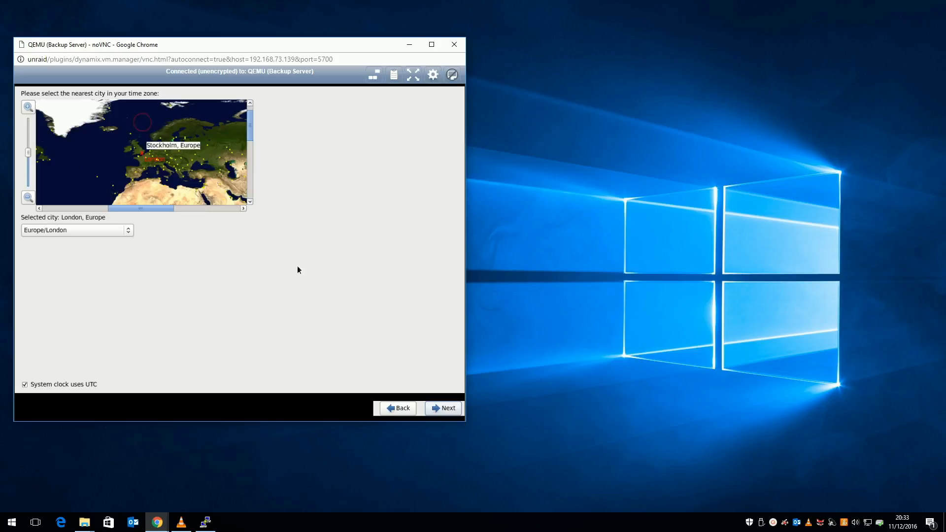
left_click(444, 408)
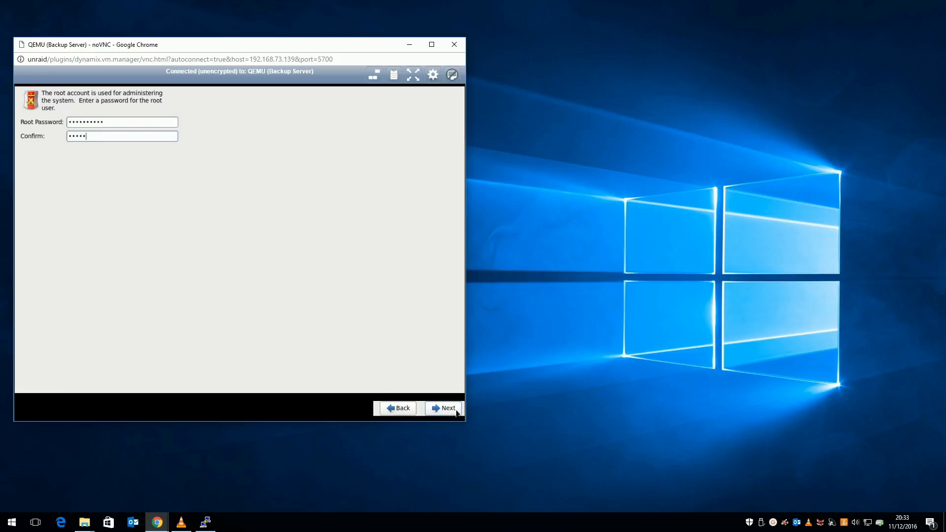
left_click(448, 408)
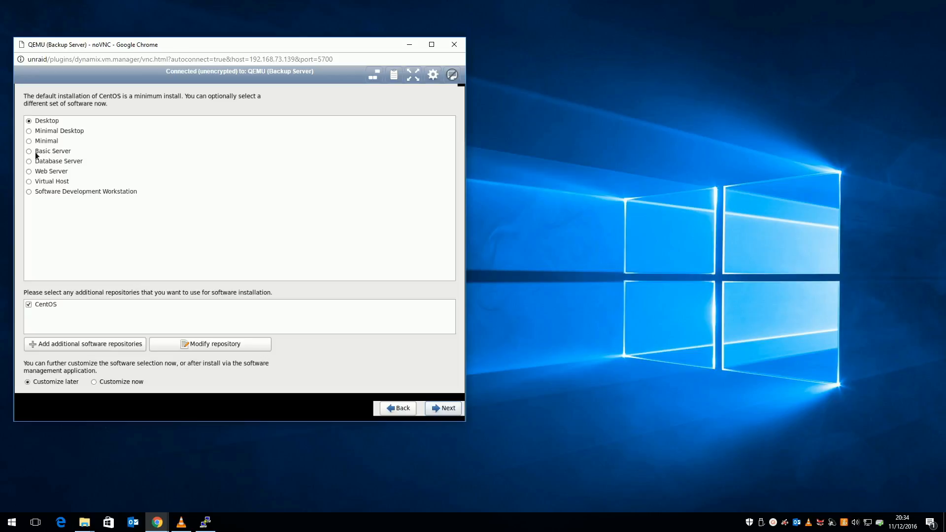
left_click(446, 409)
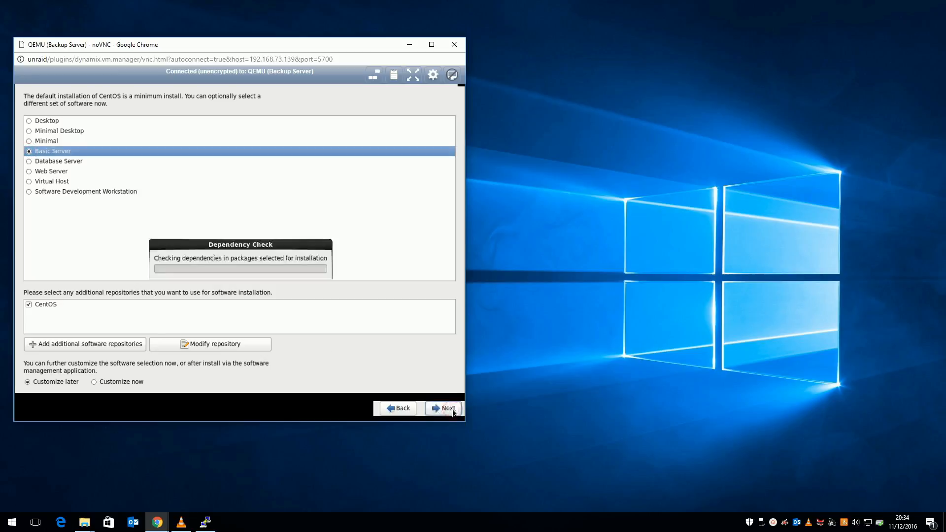
left_click(443, 408)
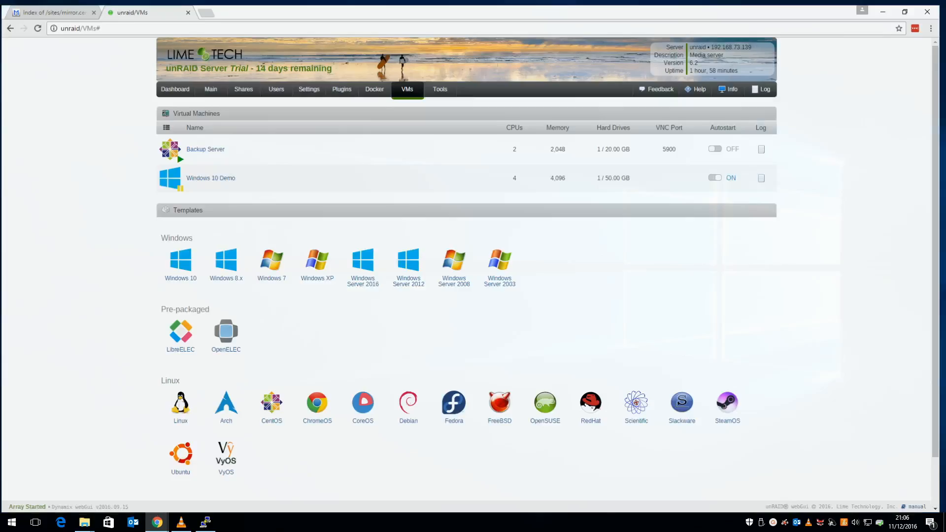
- Open the Backup Server's VNC Remote console to view the completed installation
left_click(213, 148)
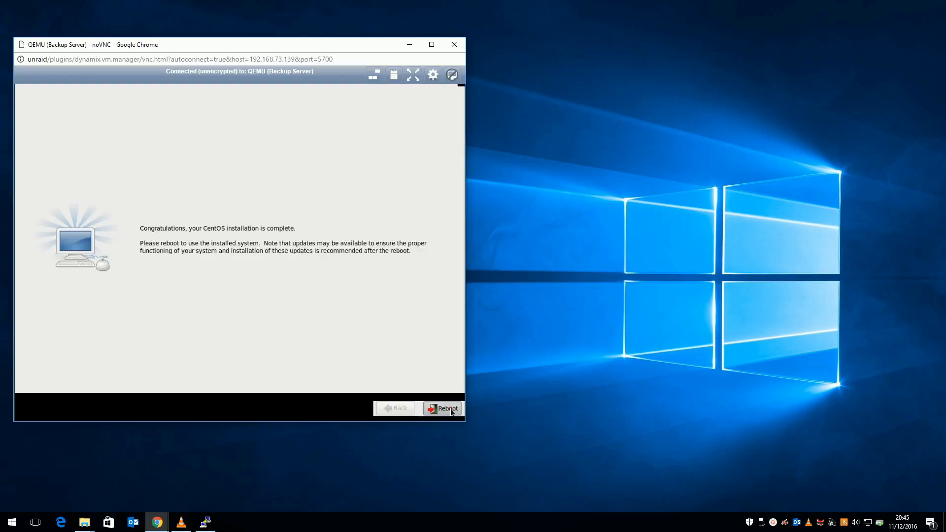
- Log in as root, run yum update confirming with y, then reboot
left_click(443, 409)
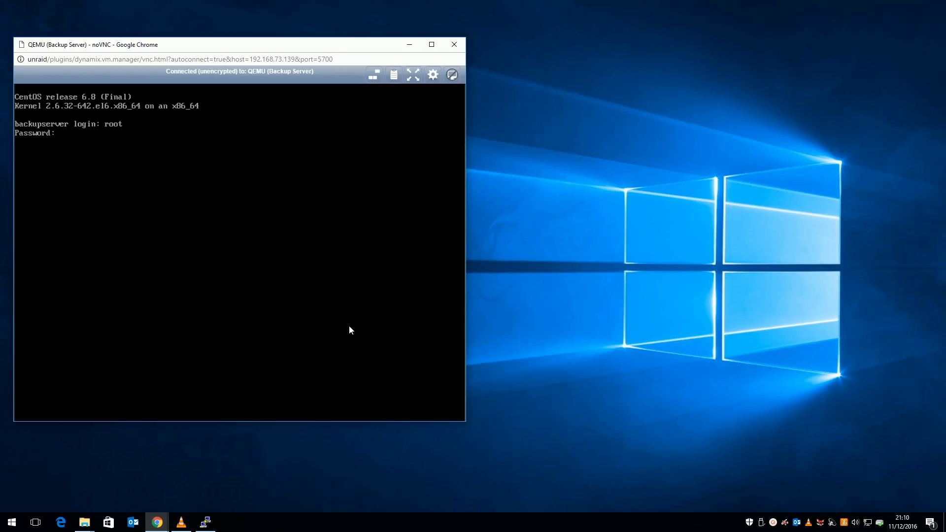
key("Return")
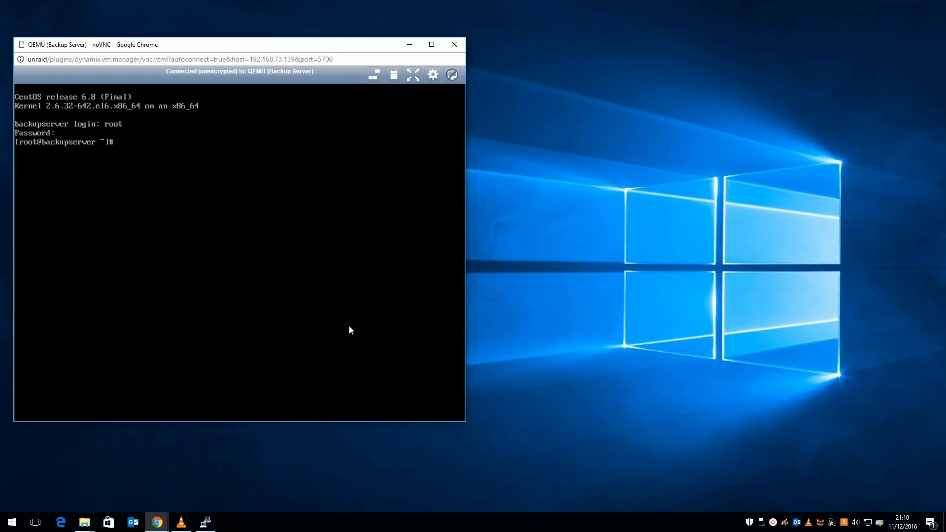
type("yum update")
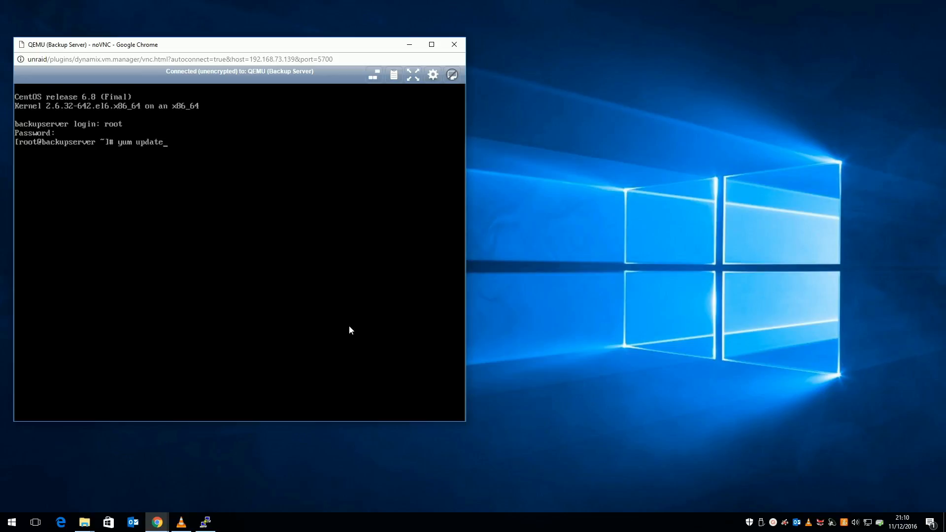
key("Return")
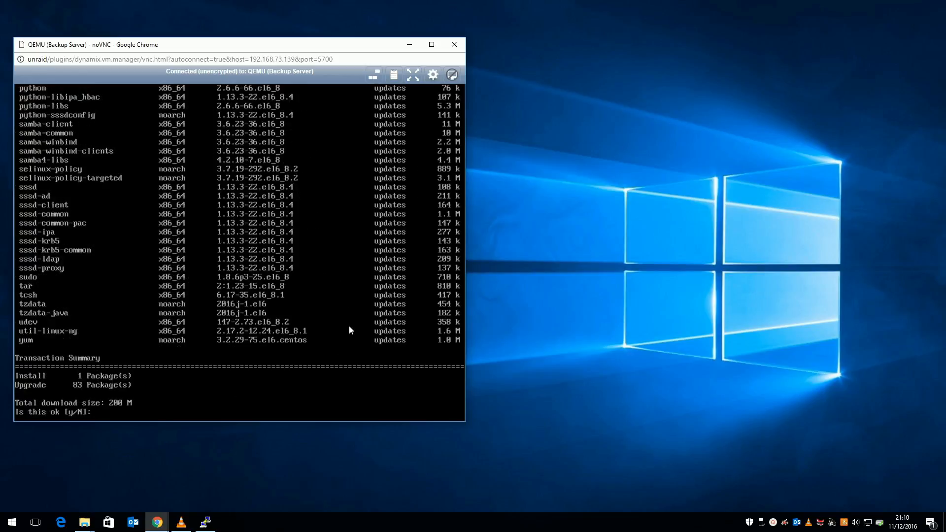
type("y")
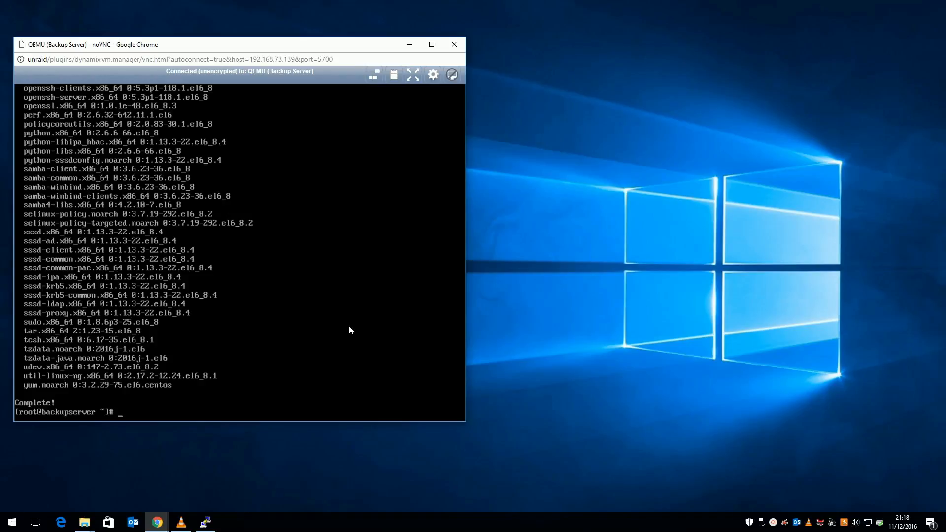
type("reboot")
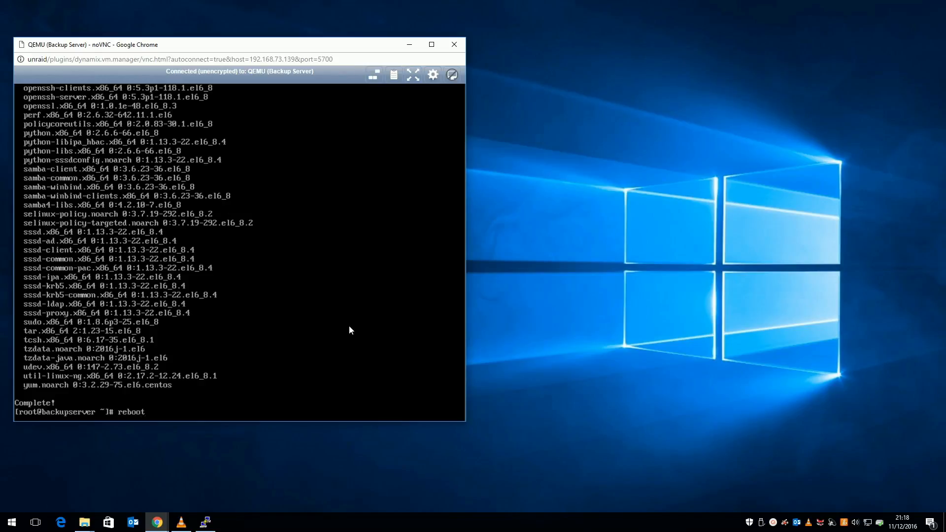
key("Return")
type("root")
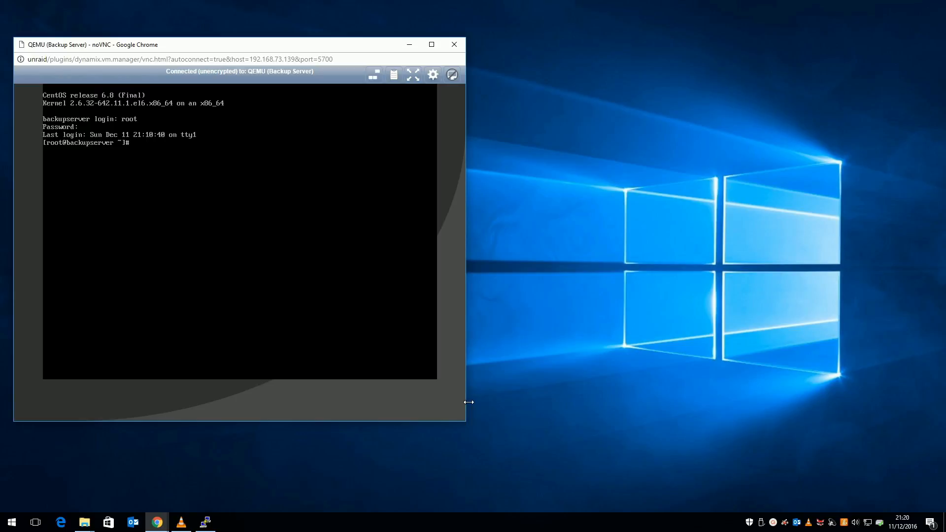
- Edit /etc/grub.conf in vi and save it with :wq
type("vi")
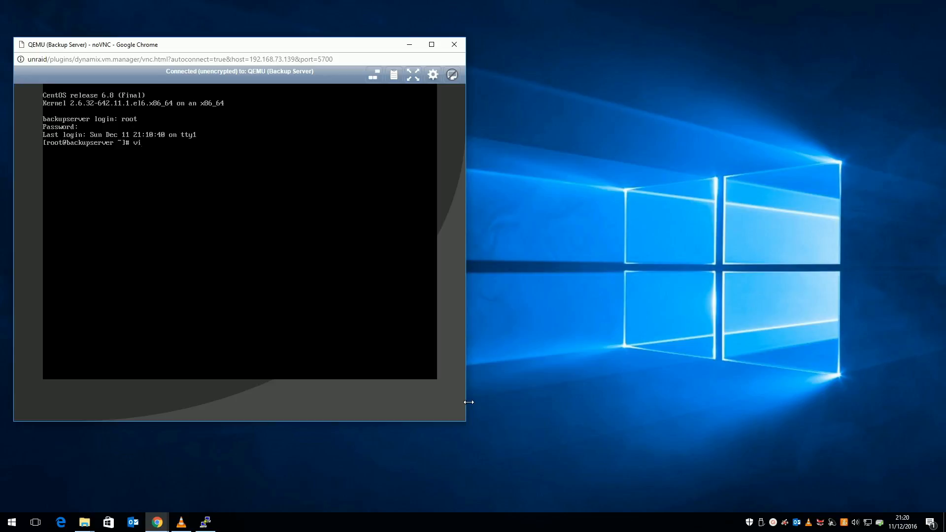
type("/etc")
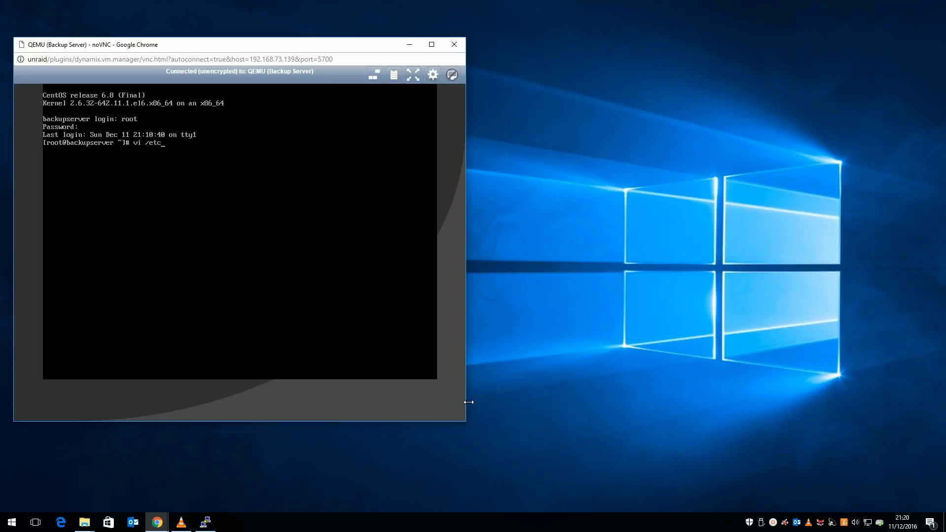
type("gr")
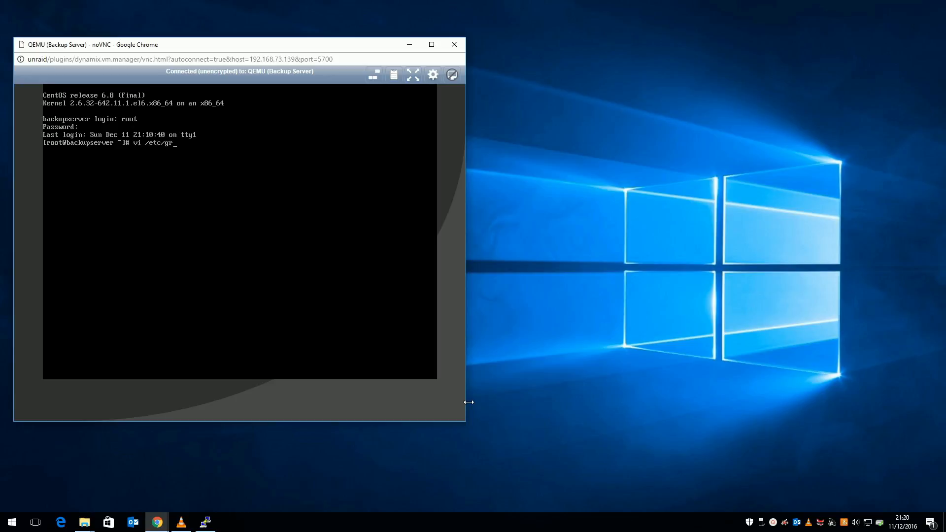
type("ub.conf")
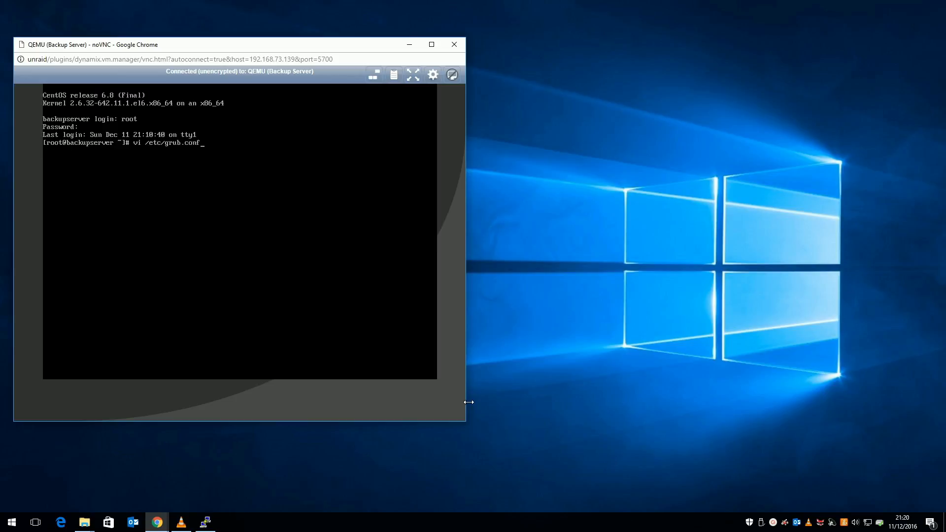
key("Return")
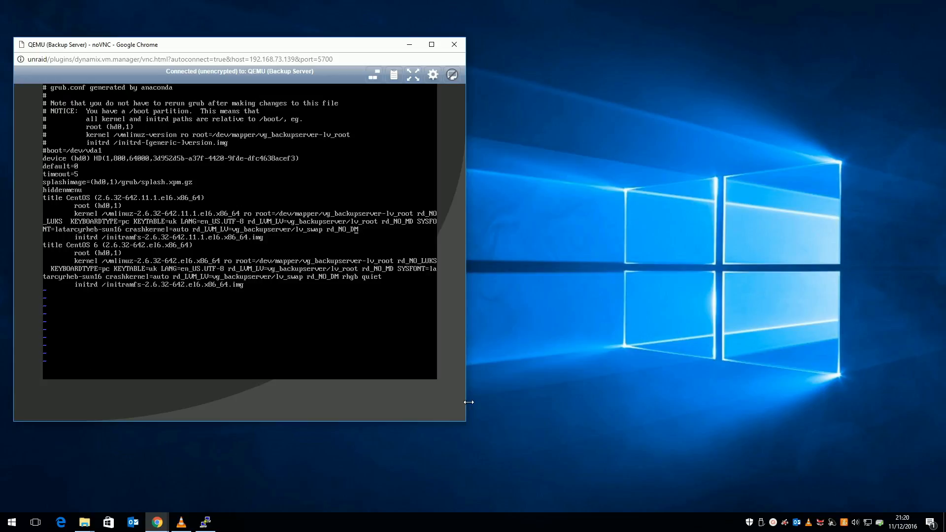
type(":wq")
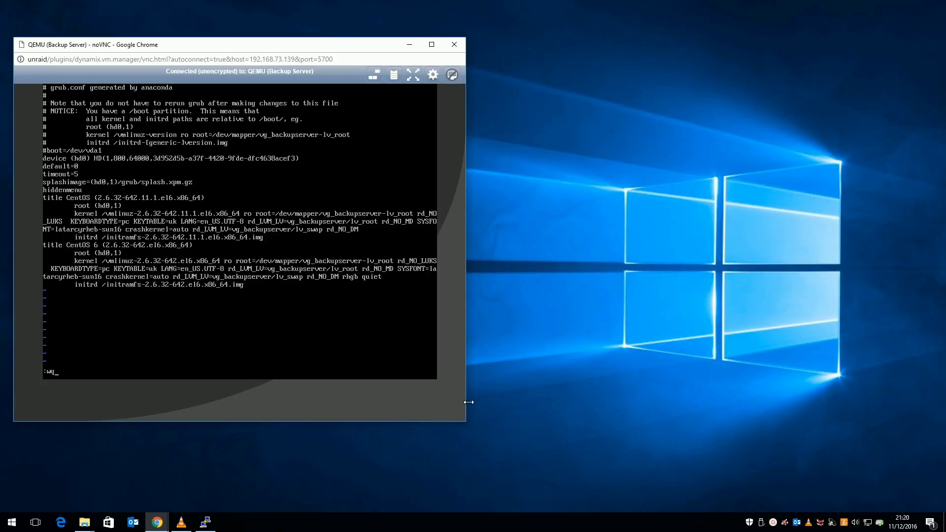
key("Return")
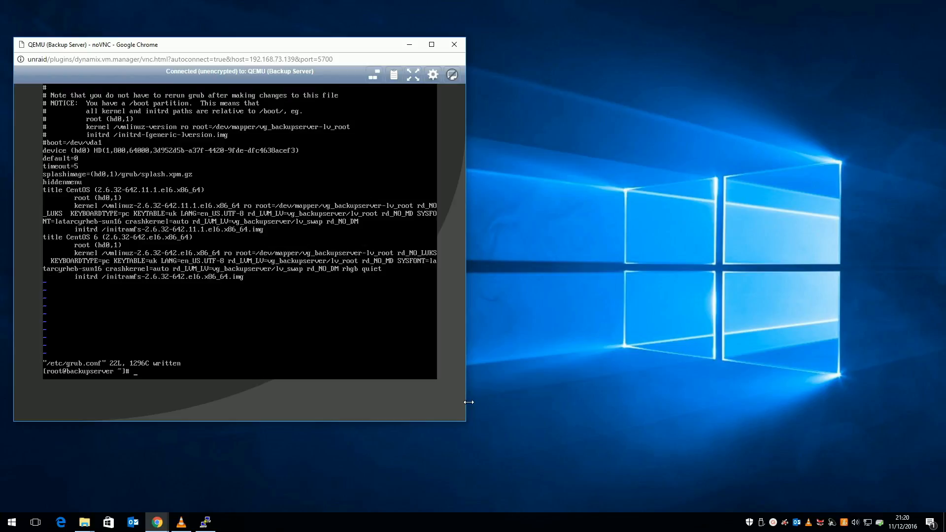
type("echo")
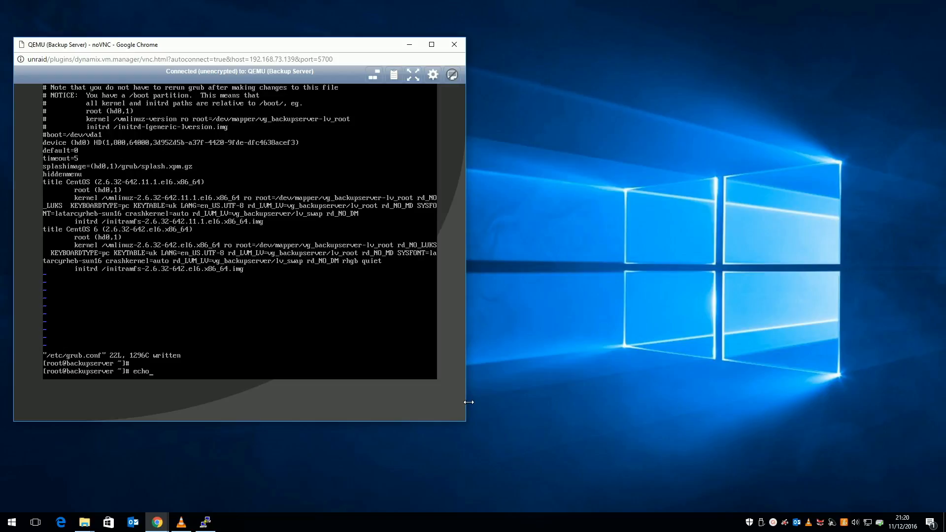
- Append '/usr/bin/setterm -blank 0 -powerdown 0 -powersave off' to /etc/rc.d/rc.local
type("\"/usr/bin/")
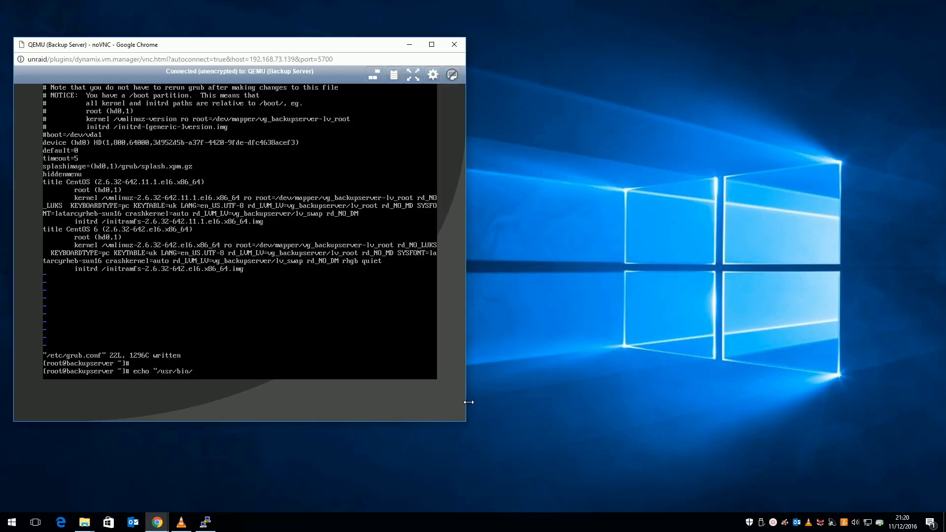
type("setterm -blank 0")
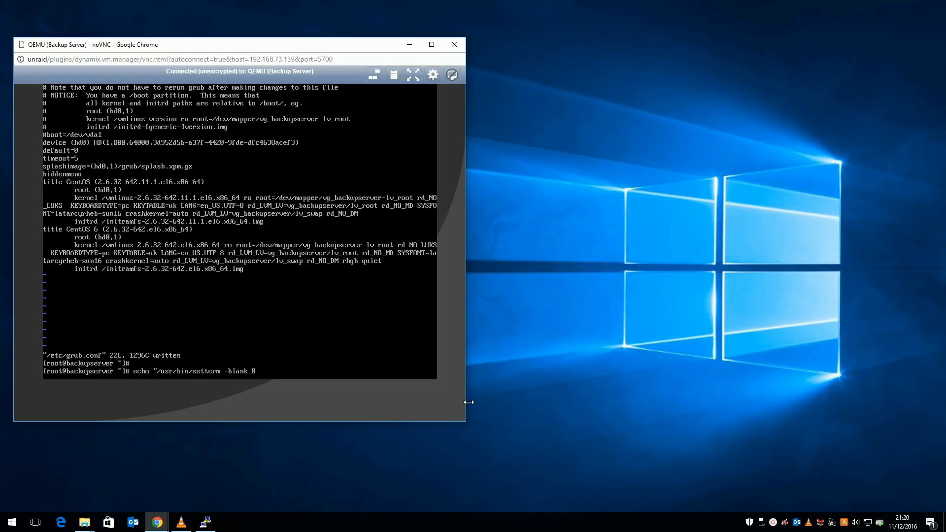
type("-powerdown 0 -powersave")
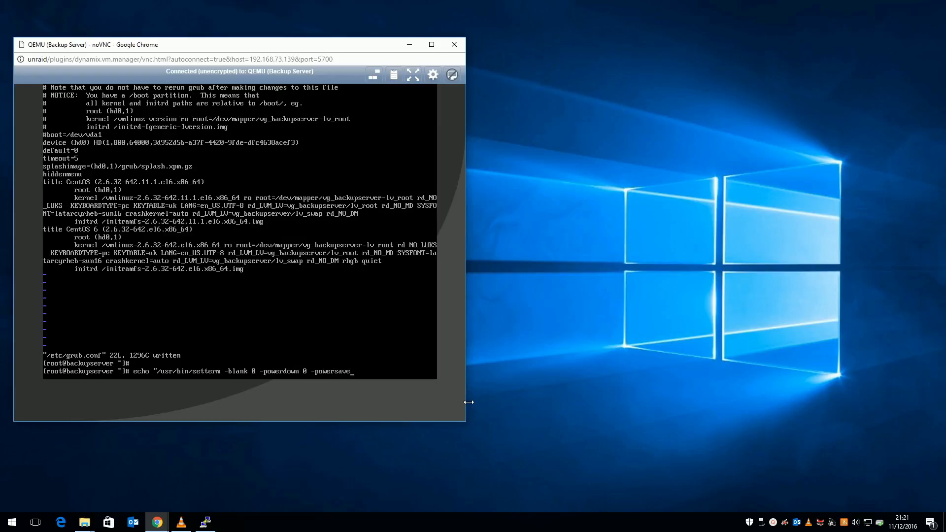
type("off\" >> /etc/")
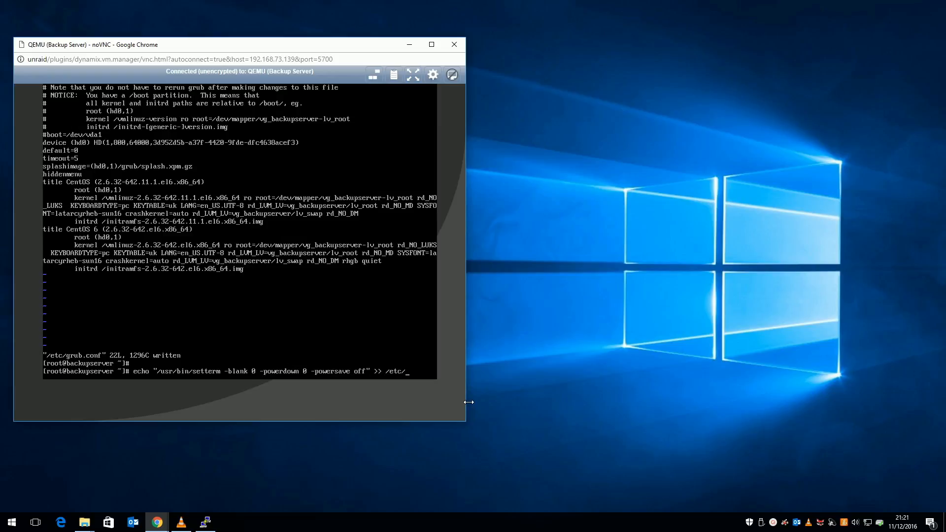
key("Return")
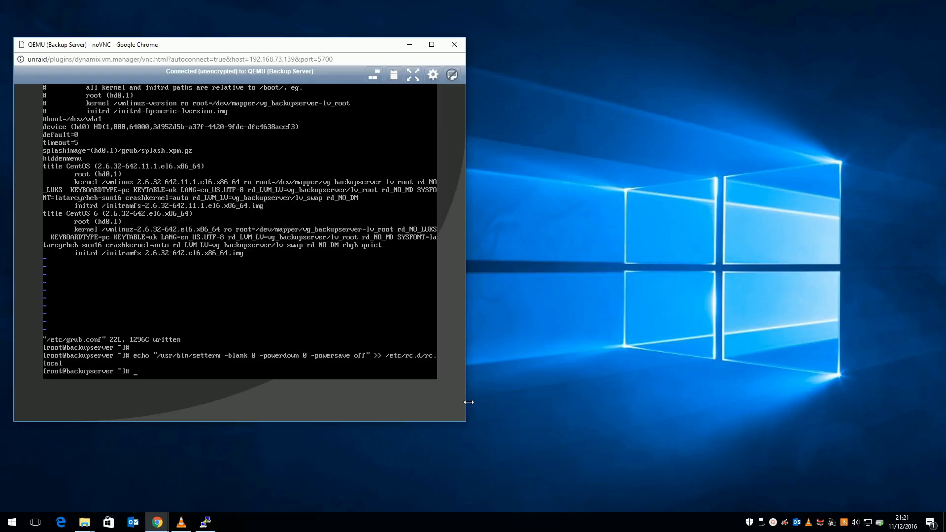
key("Return")
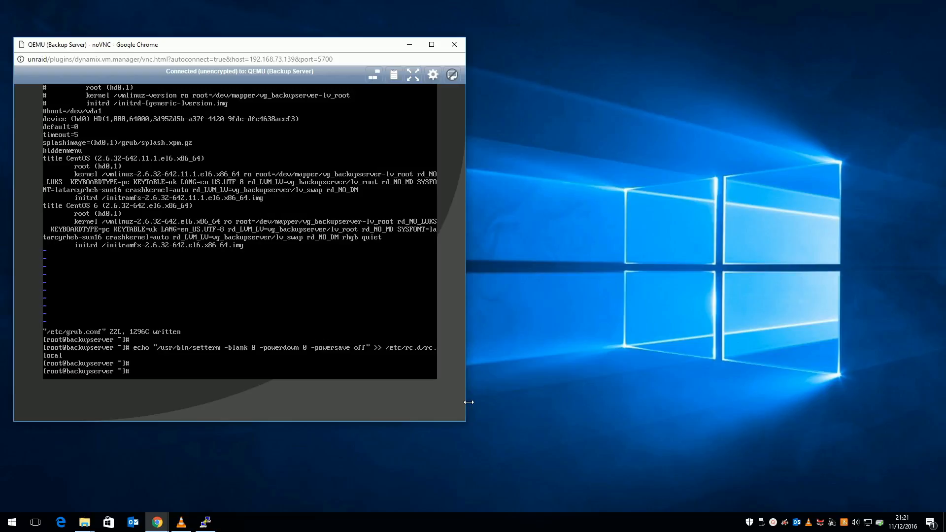
- Set ifcfg-eth0 to BOOTPROTO=static with IPADDR 192.168.73.132, netmask and gateway
type("vi /etc/")
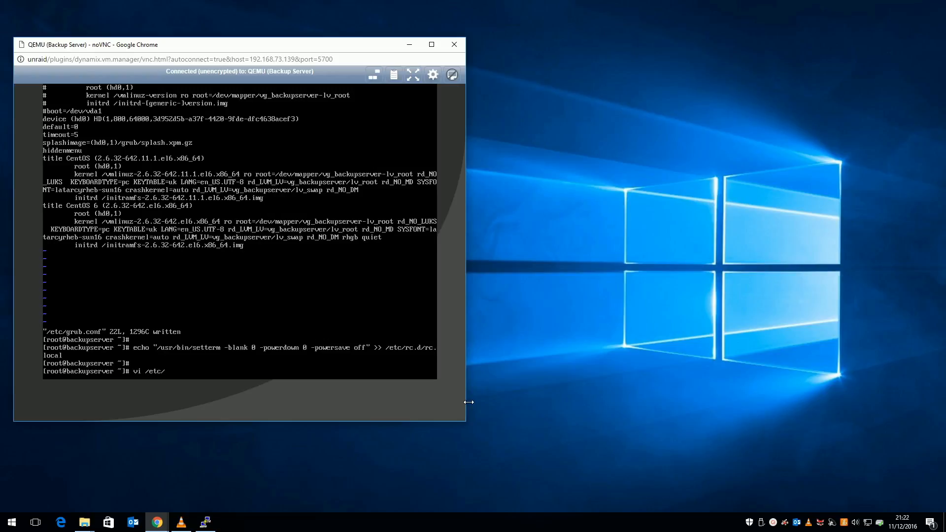
type("sysconfig")
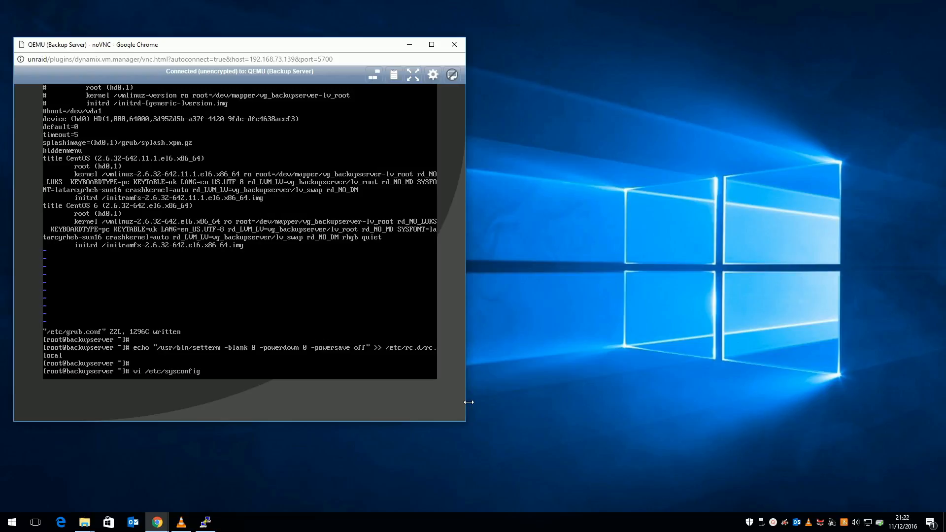
type("/network-scripts/")
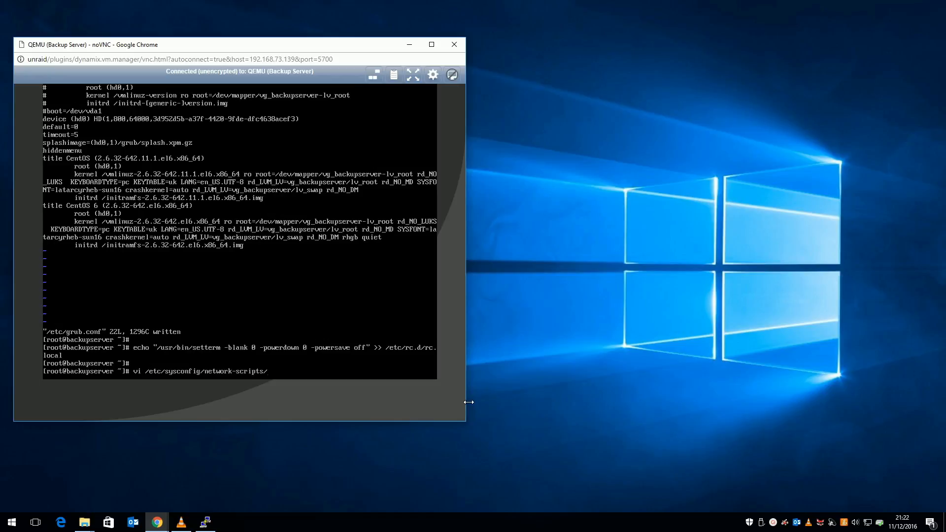
type("ifcfg-")
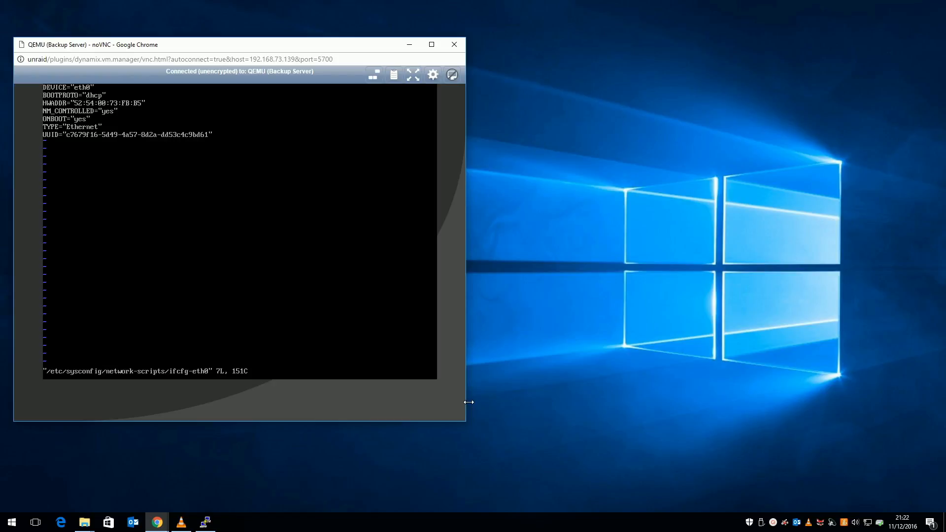
type("staticp")
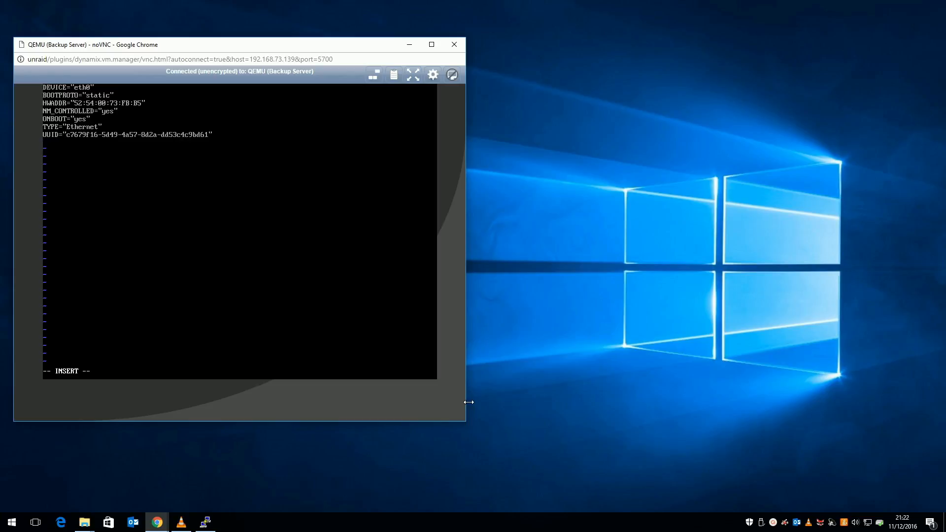
type("IPADDR=\"")
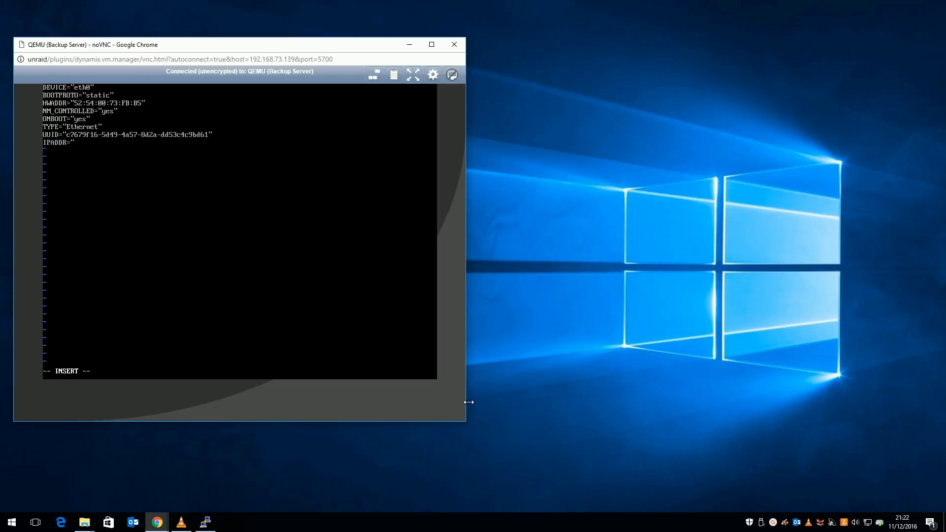
type("192.168.73.132")
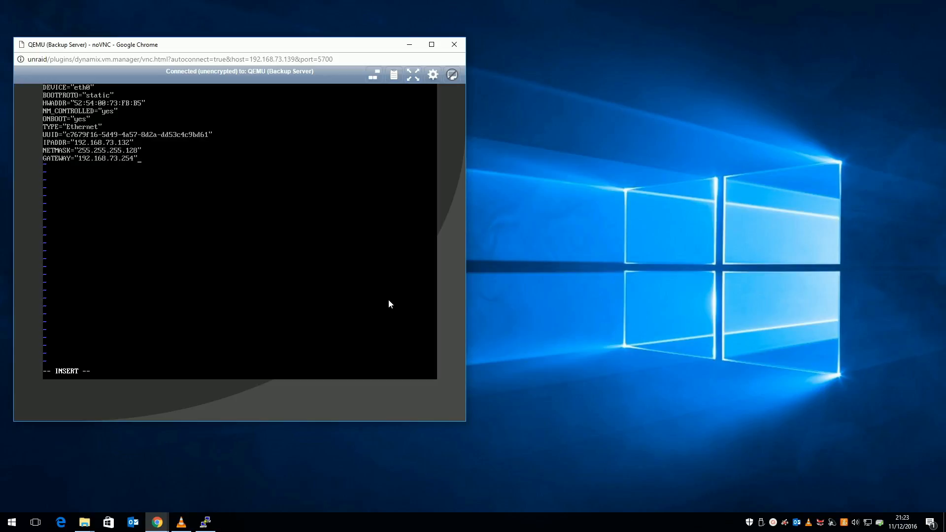
key("Escape")
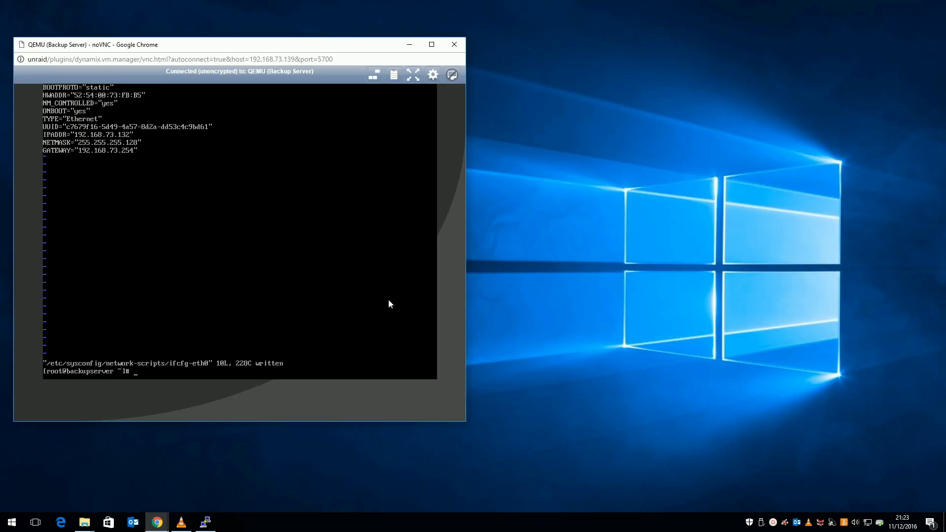
type("vi /etc/")
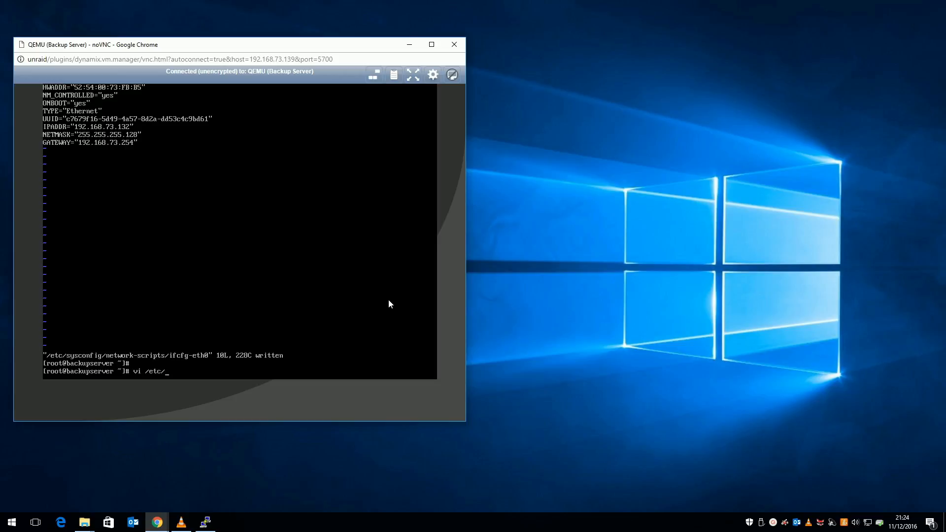
- Set SELINUX=disabled in /etc/sysconfig/selinux and save the file
type("sysconfig/")
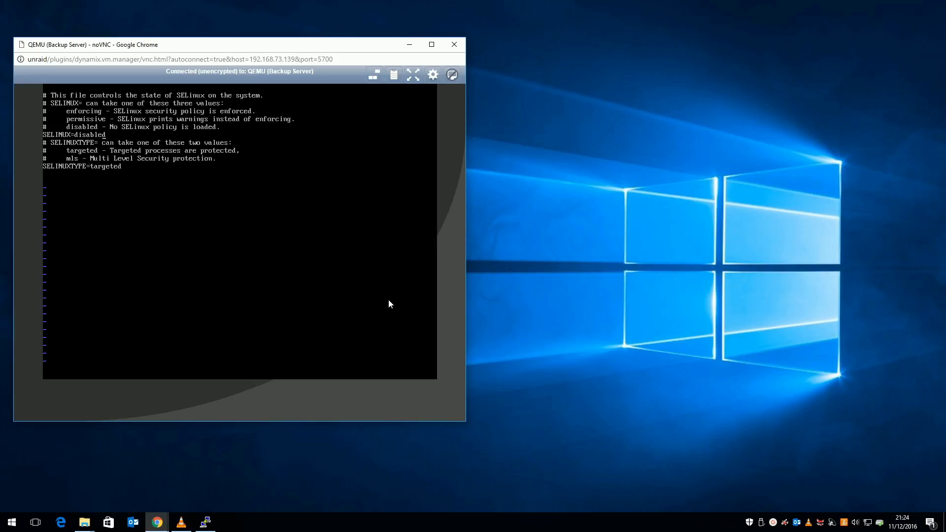
type(":wq")
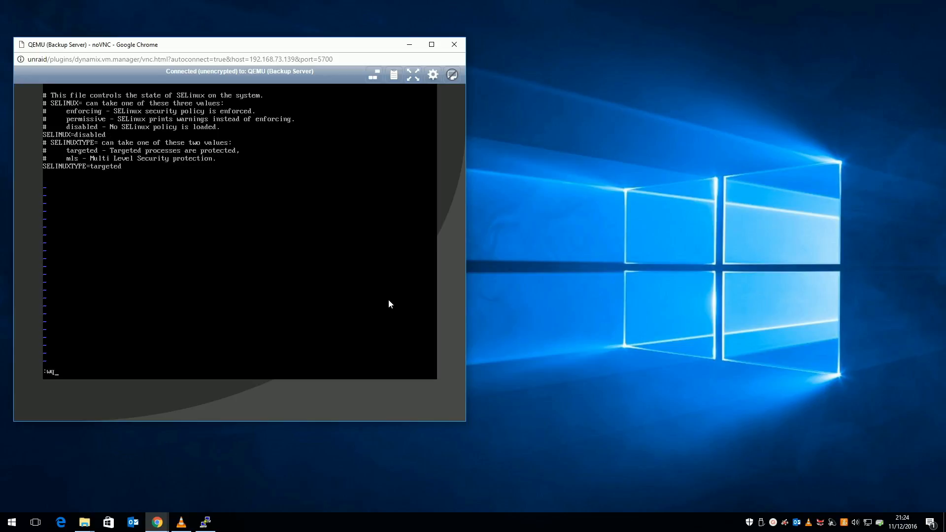
key("Return")
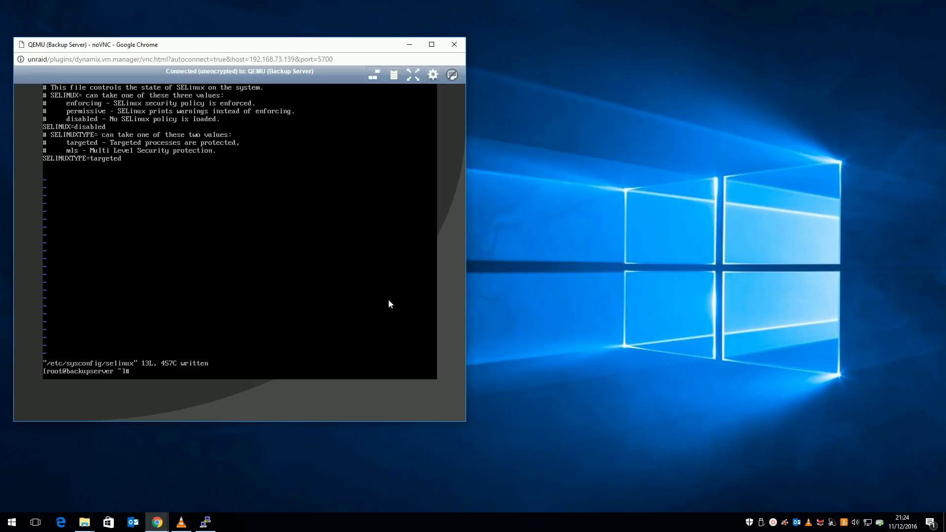
key("Return")
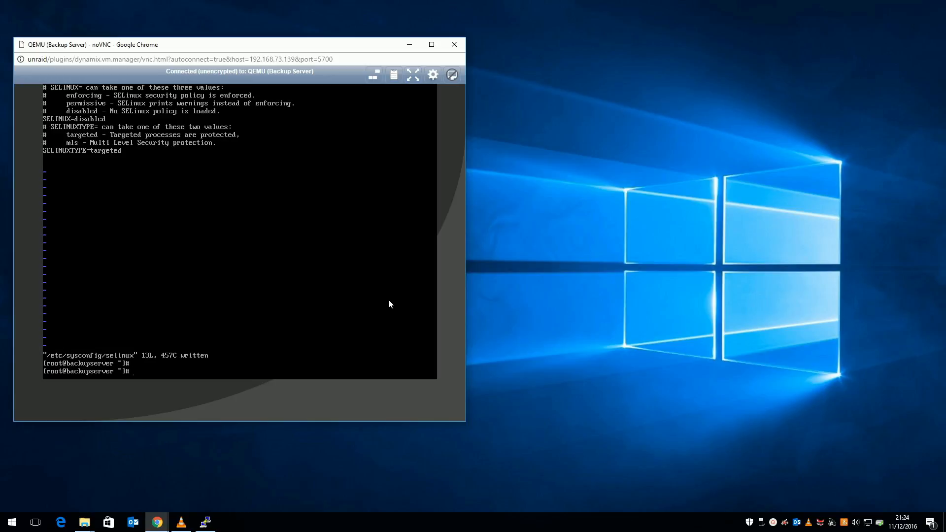
- Disable iptables at boot with chkconfig iptables off, then reboot the VM
type("chkc")
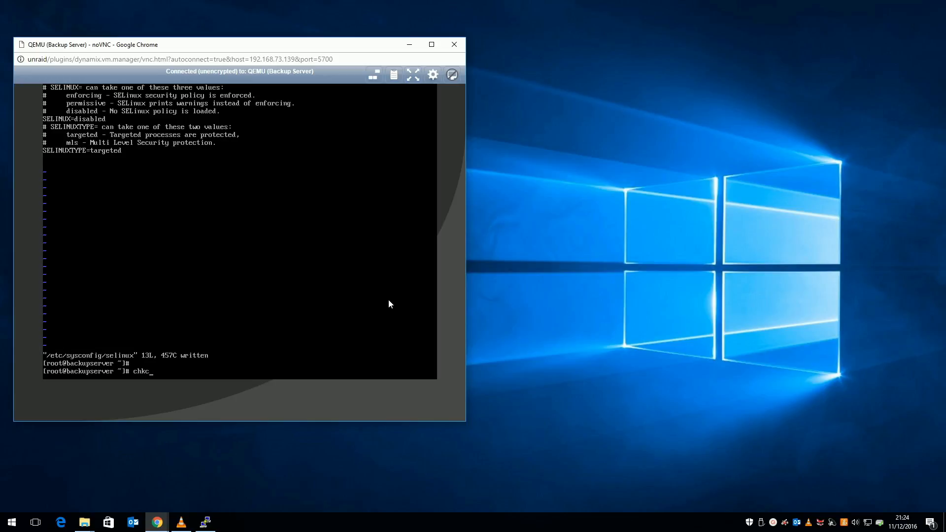
type("onfig iptables off")
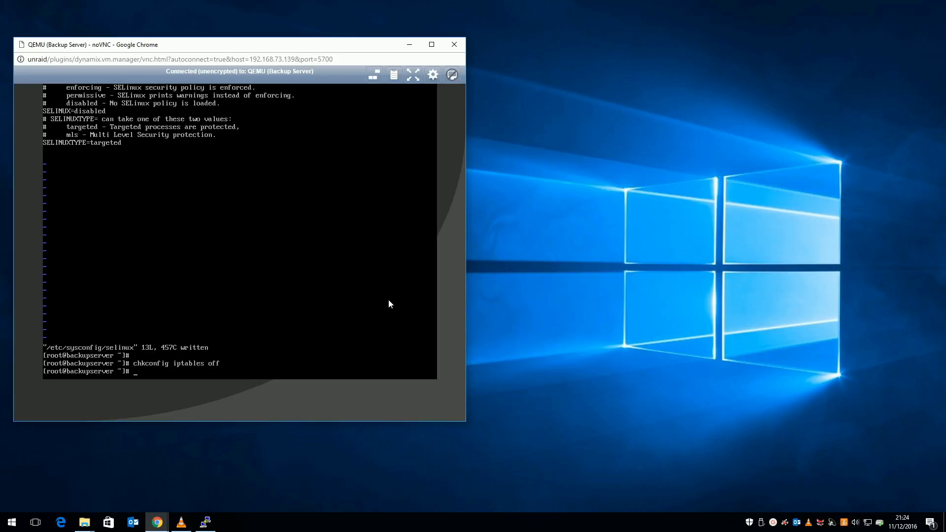
type("reboot")
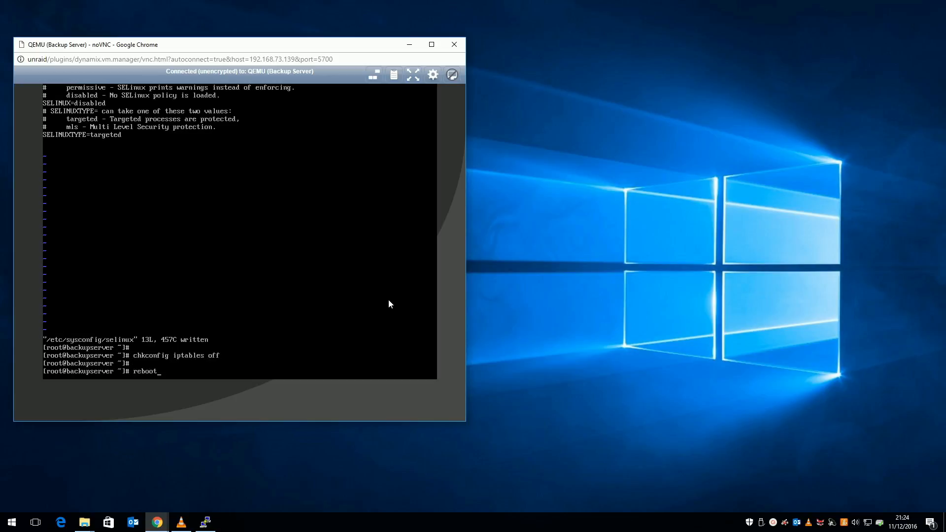
key("Return")
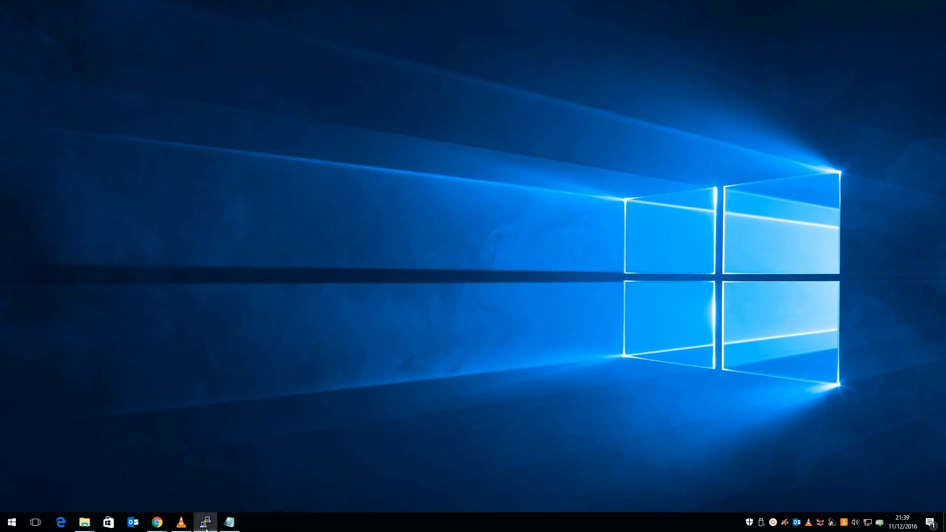
- Connect PuTTY to the backup server at 192.168.73.132 and log in as root
left_click(205, 522)
type("192.168.73")
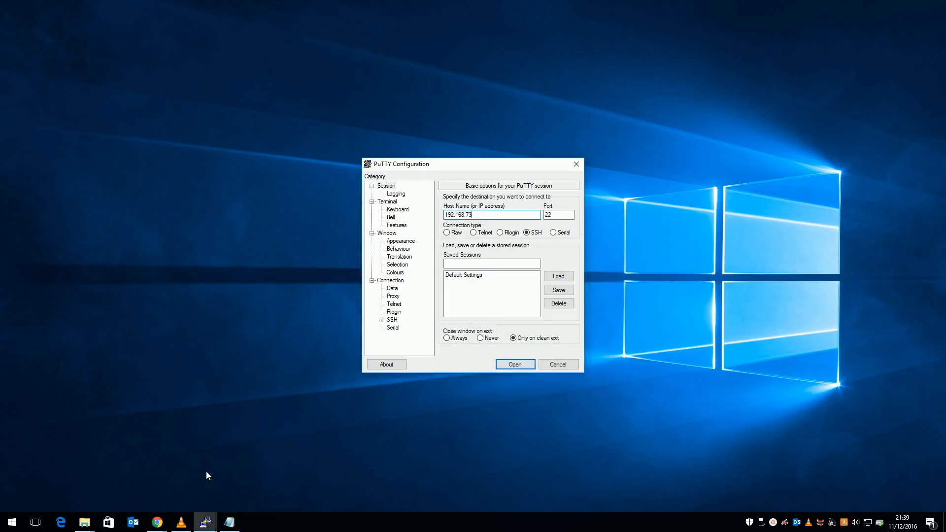
left_click(514, 363)
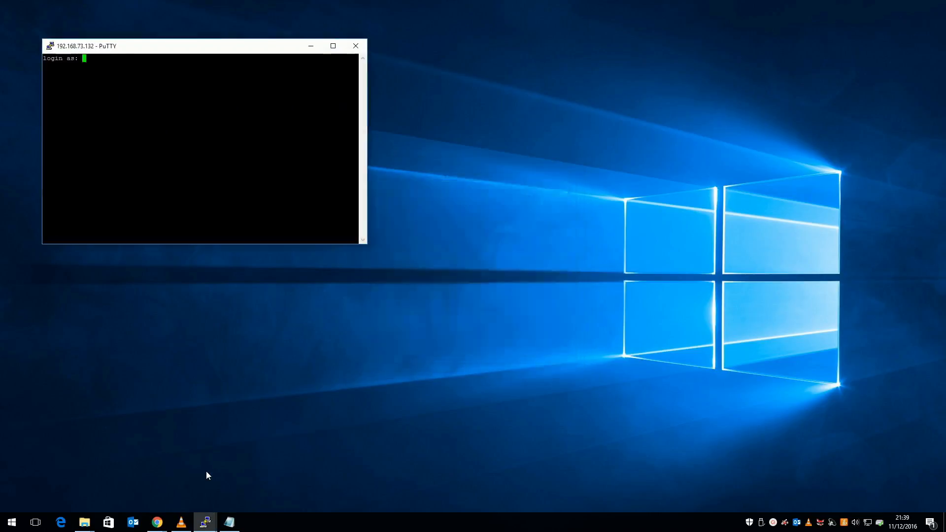
type("root")
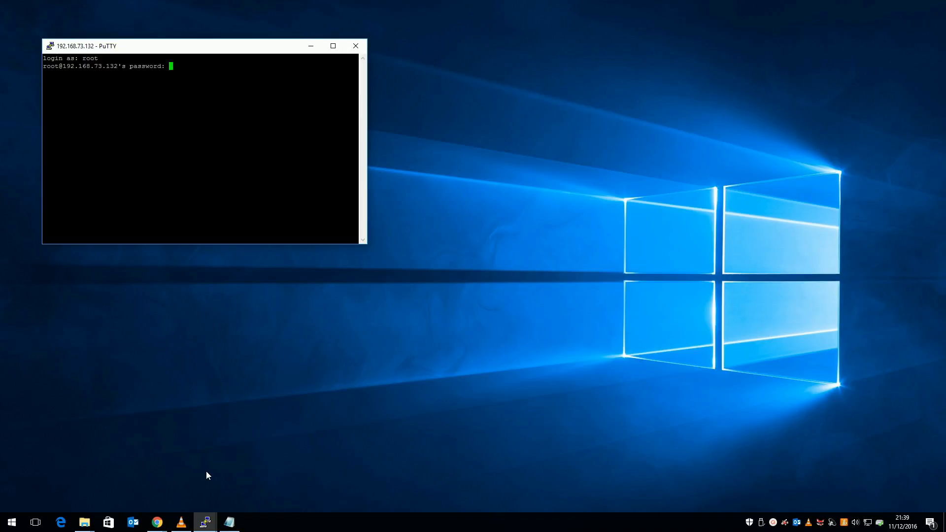
key("Return")
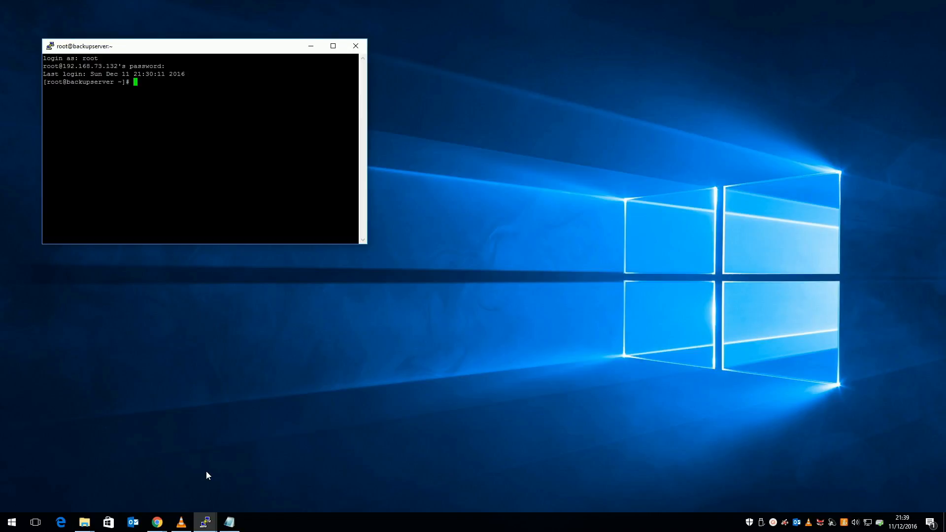
- Install the samba package with yum, confirming with y
type("yum i")
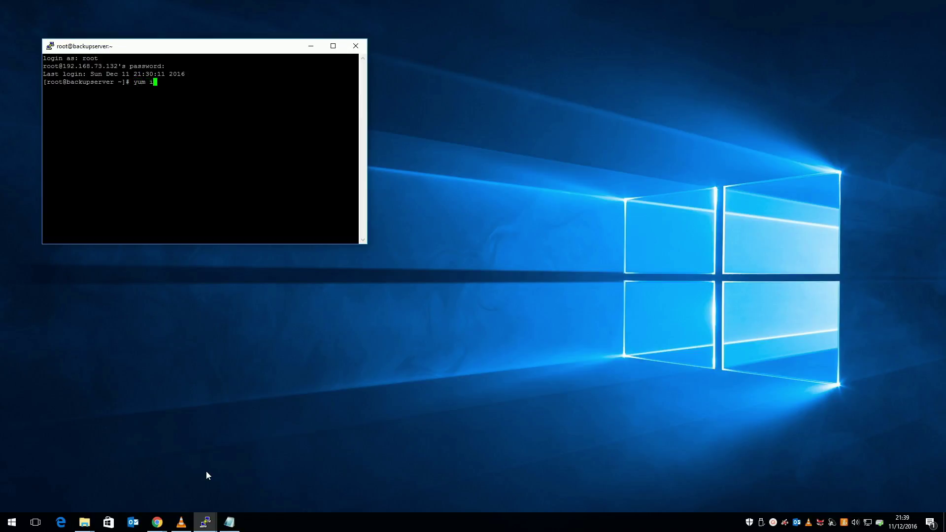
type("nstall")
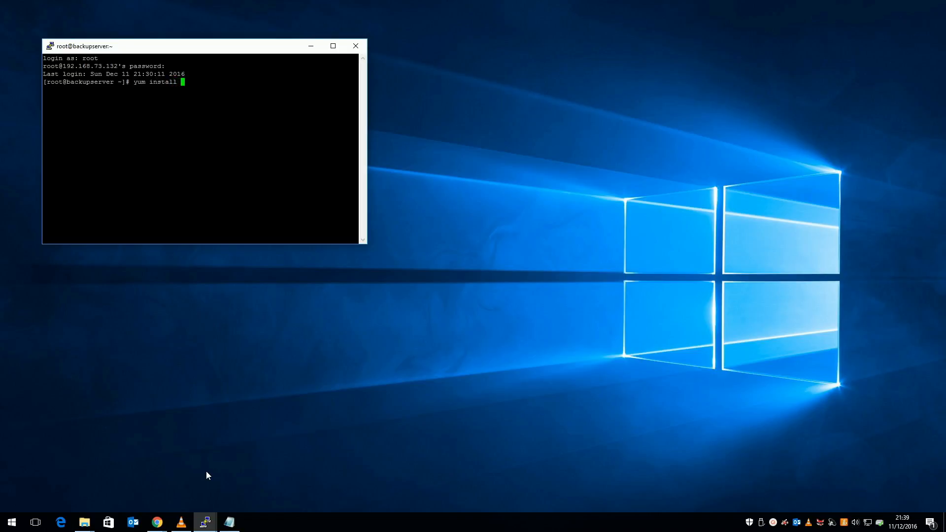
type("samba")
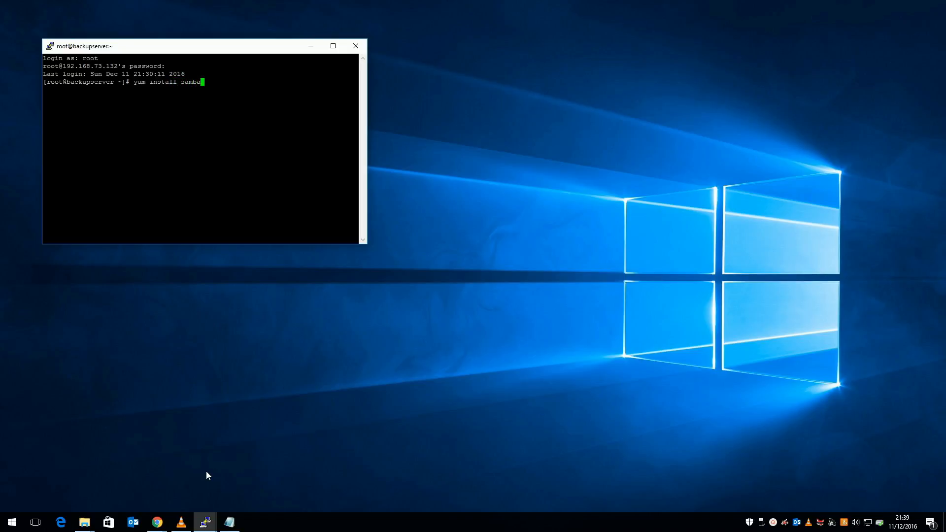
key("Return")
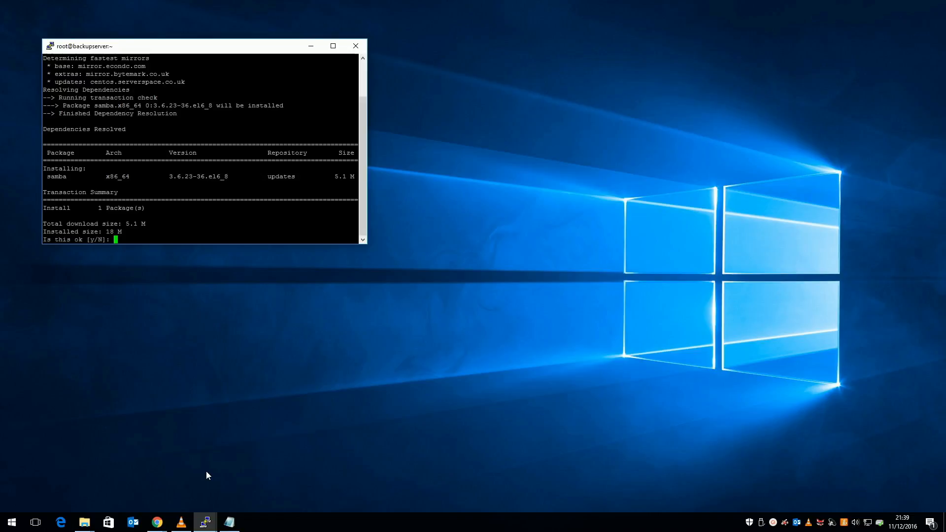
type("y")
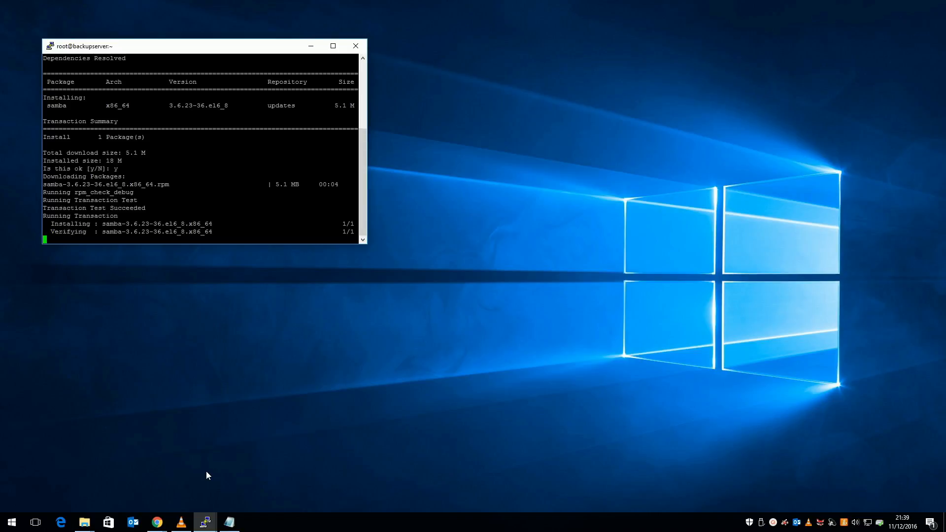
- Open /etc/samba/smb.conf in vi and bring up the notes holding the Samba settings
type("vi /etc/")
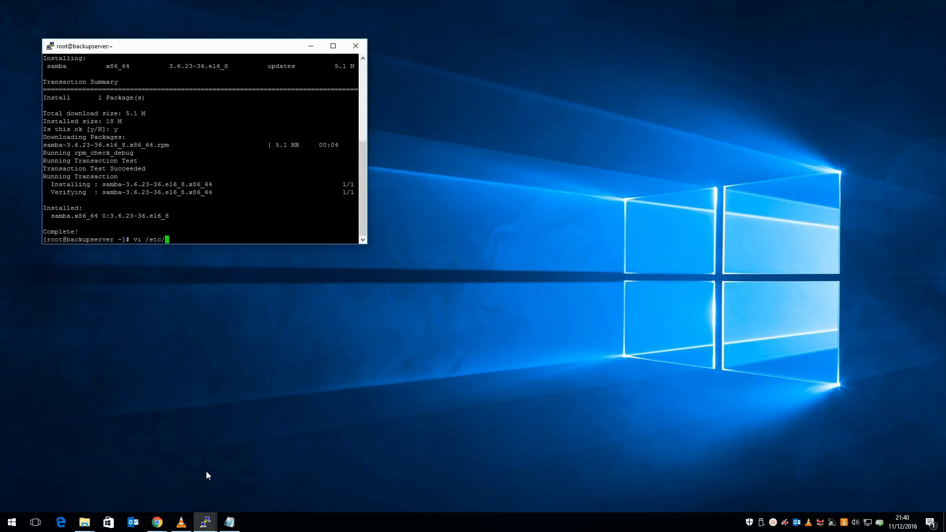
type("samba/s")
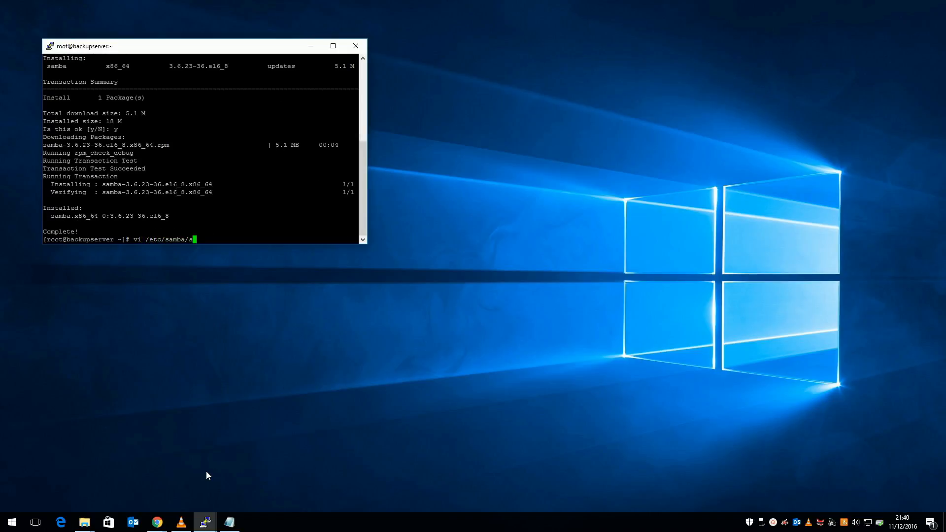
key("Return")
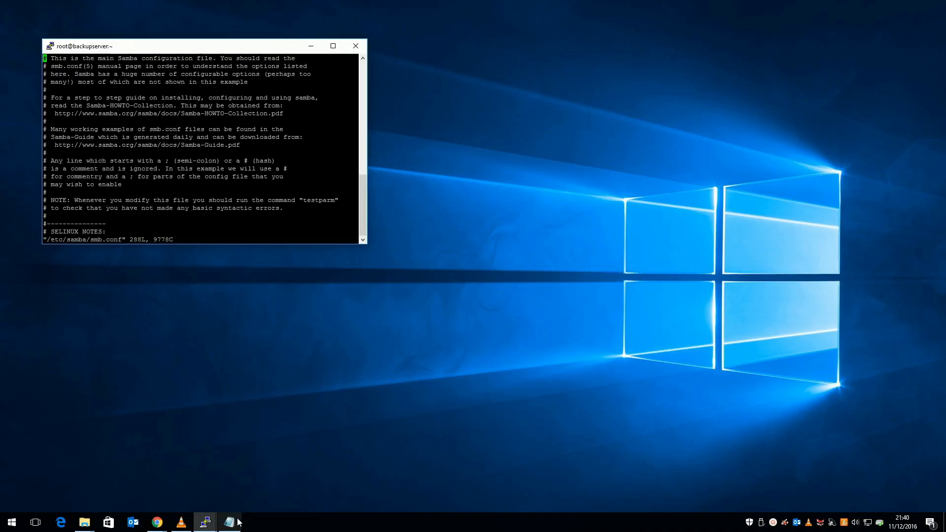
left_click(229, 522)
type("smbpass")
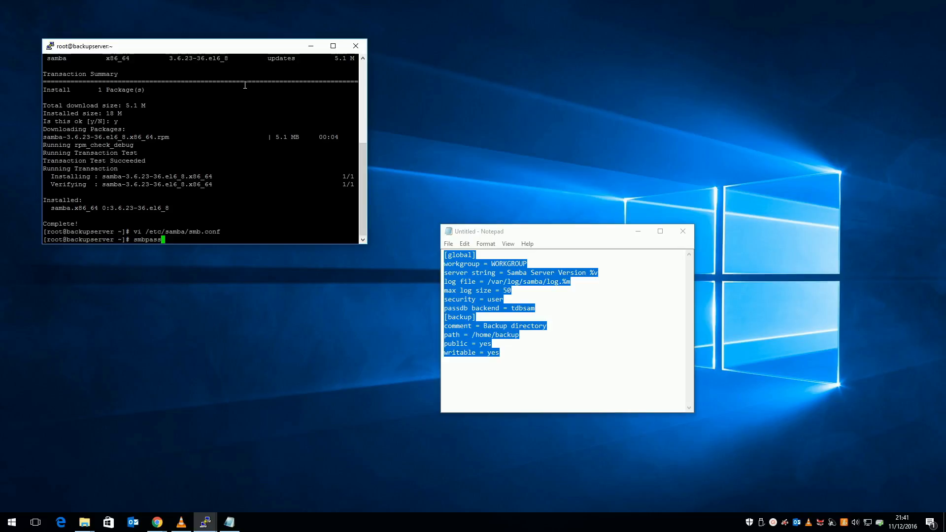
- Add root as a Samba user with smbpasswd -a and create /home/backup
type("wd -a")
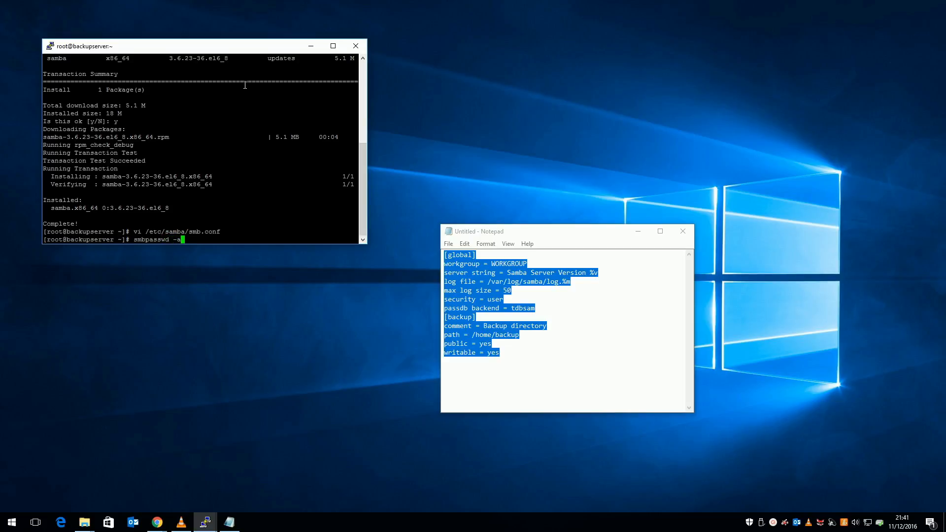
key("Return")
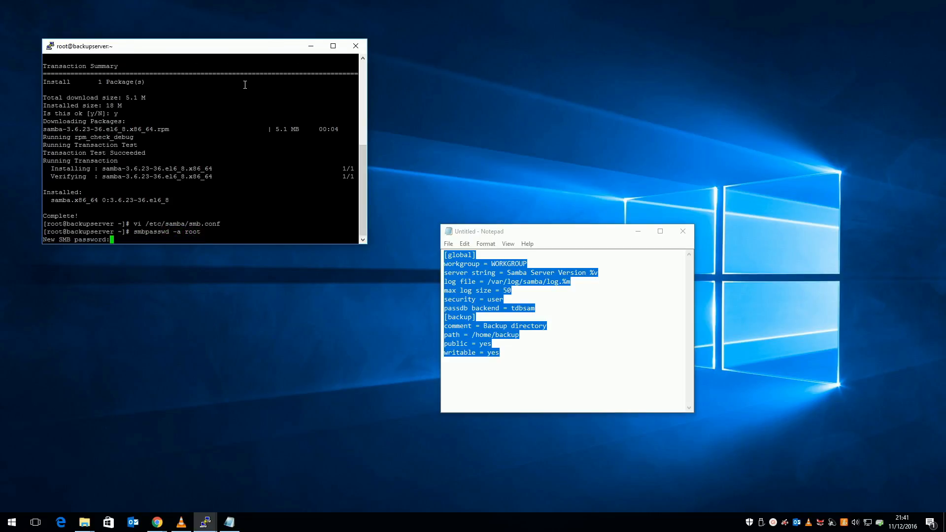
key("Return")
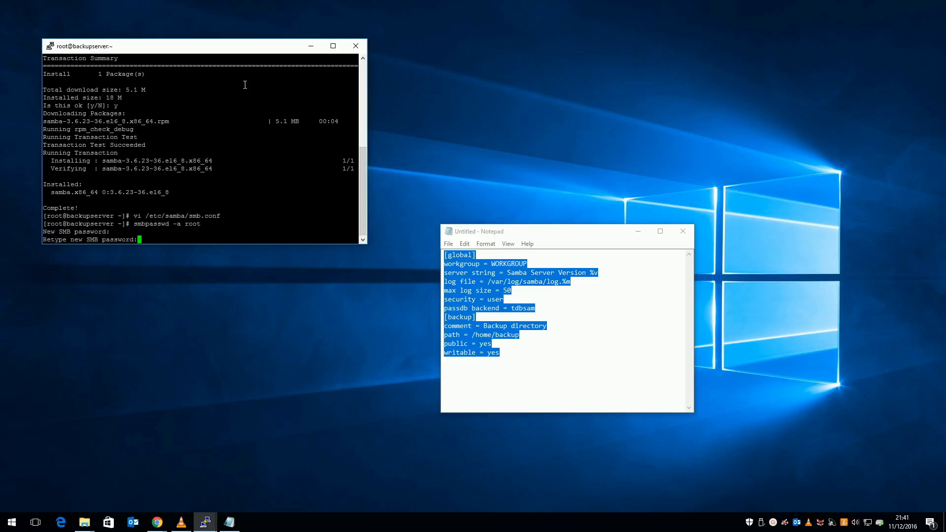
type("mkdir /home/backup")
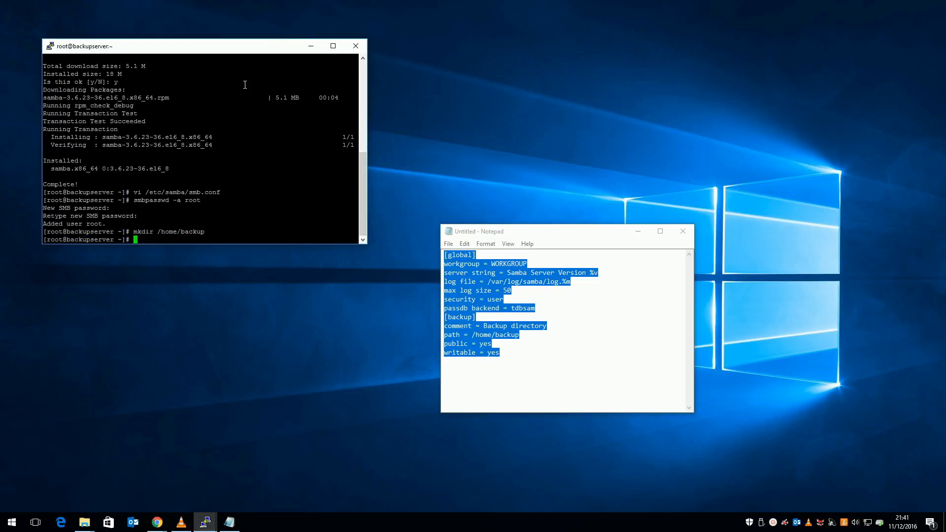
- Enable smb at boot with chkconfig and start it via /etc/init.d/smb start
type("chkconfig")
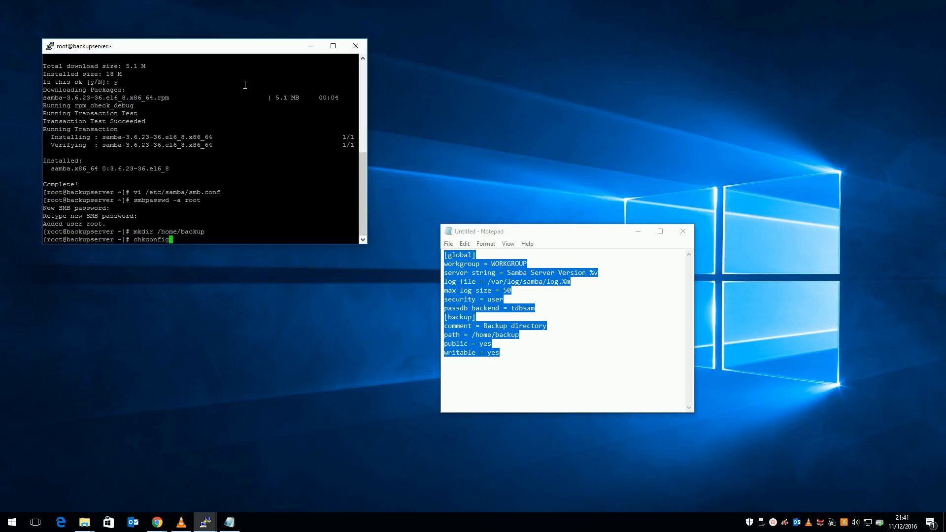
key("Return")
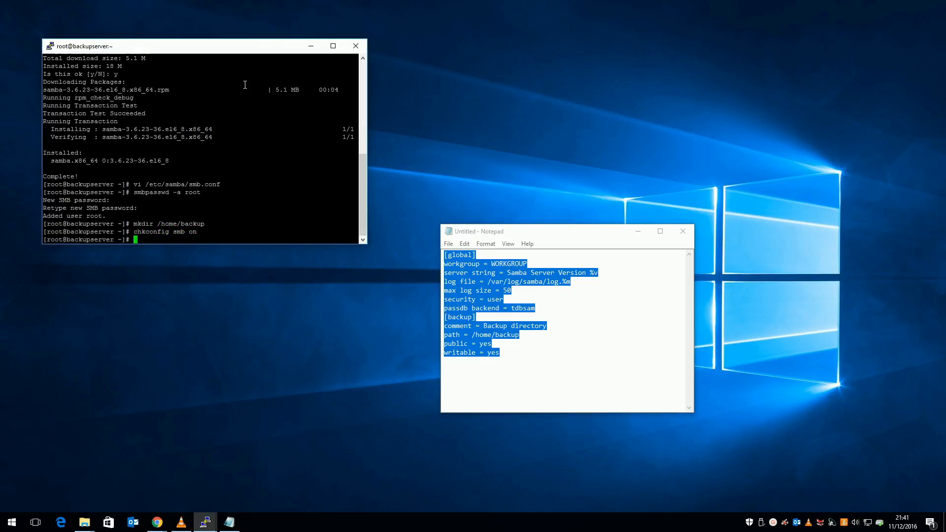
type("/etc/")
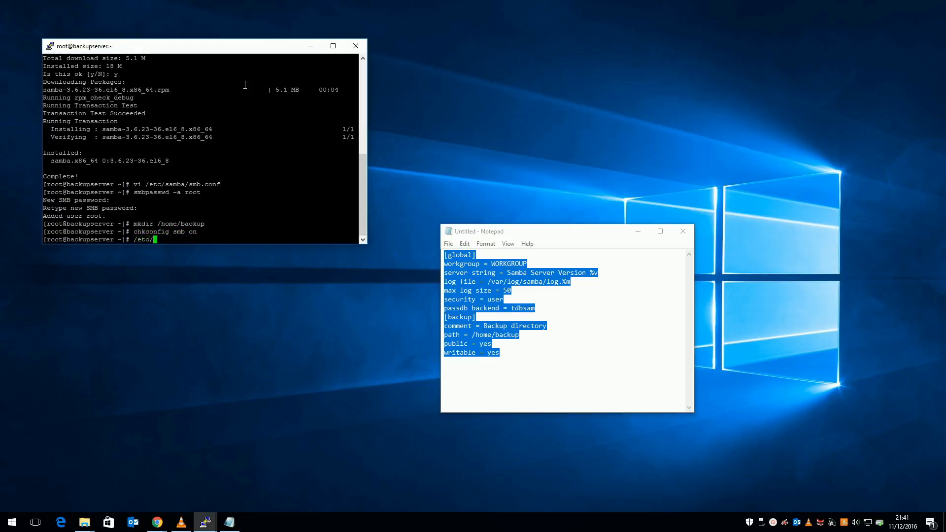
type("init.d/sm")
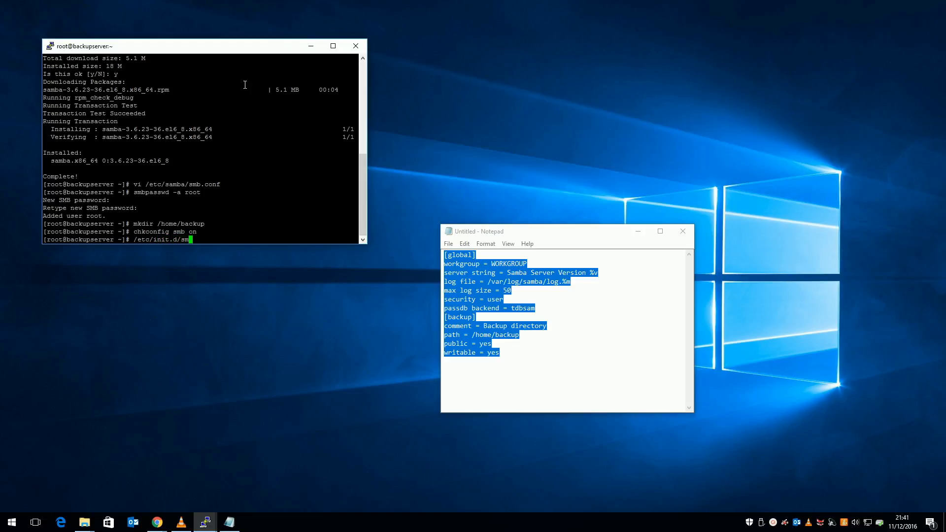
type("start")
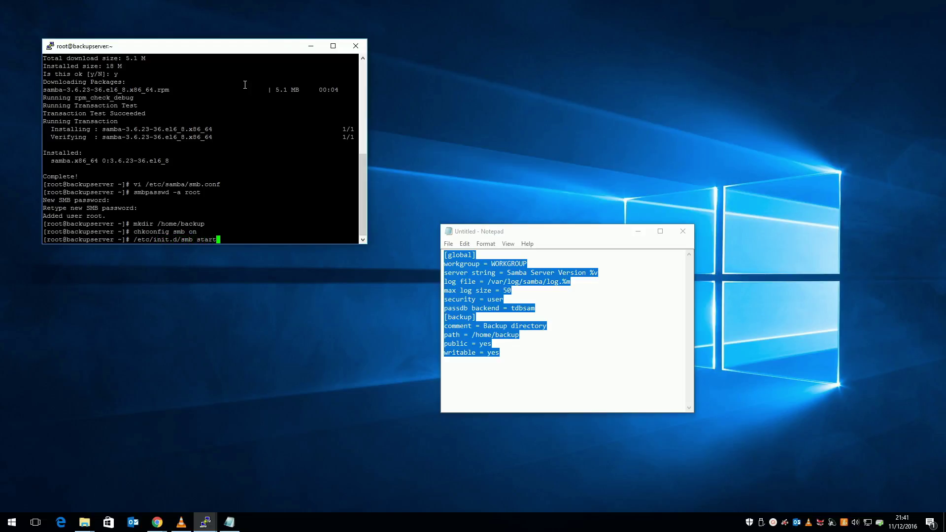
key("Return")
type("\\\\192.168.73.13")
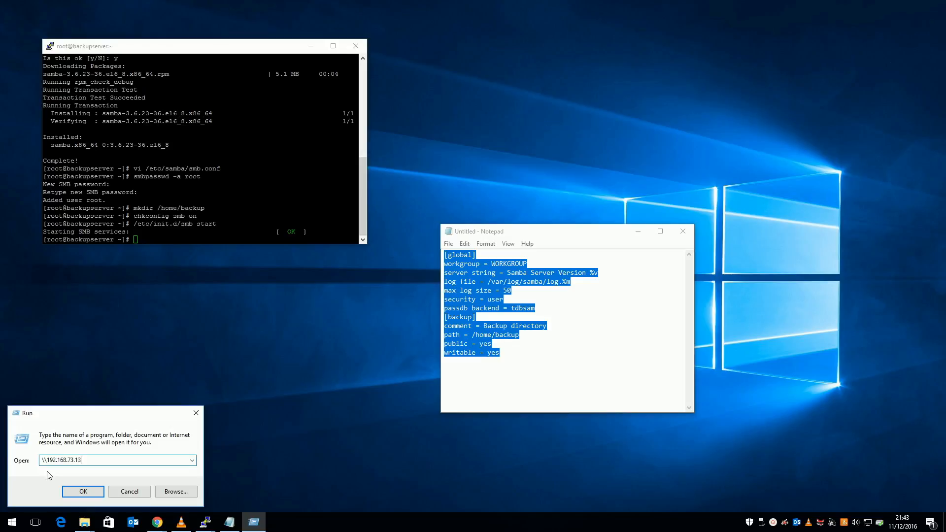
- Open \\192.168.73.132, sign in with root credentials, and open the backup share
left_click(83, 491)
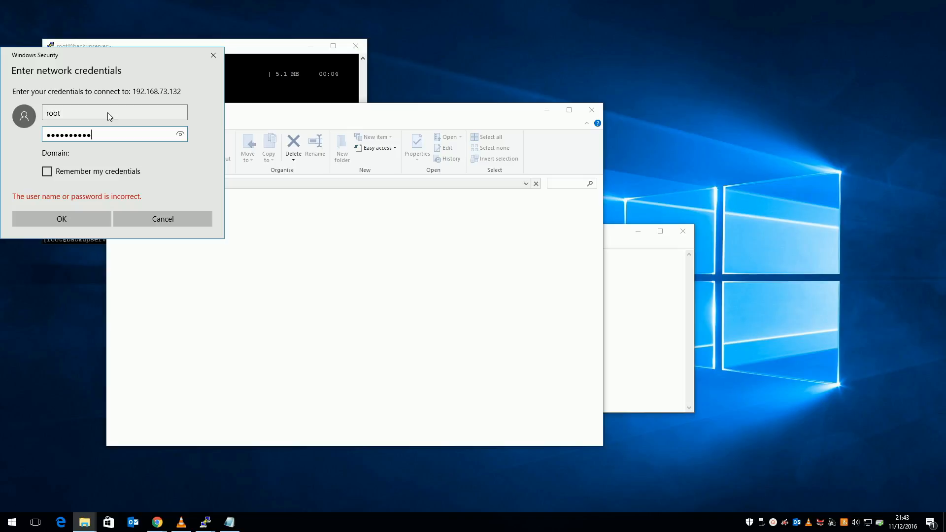
left_click(61, 218)
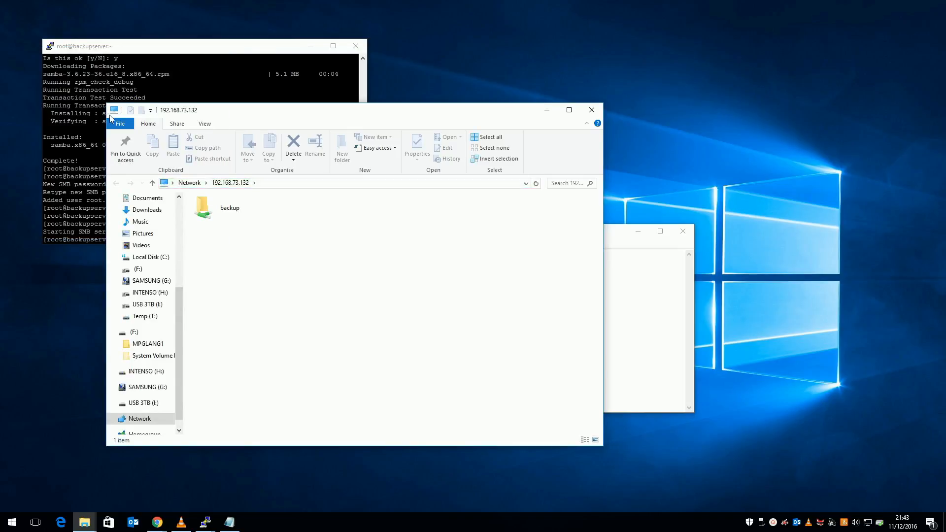
left_click(229, 207)
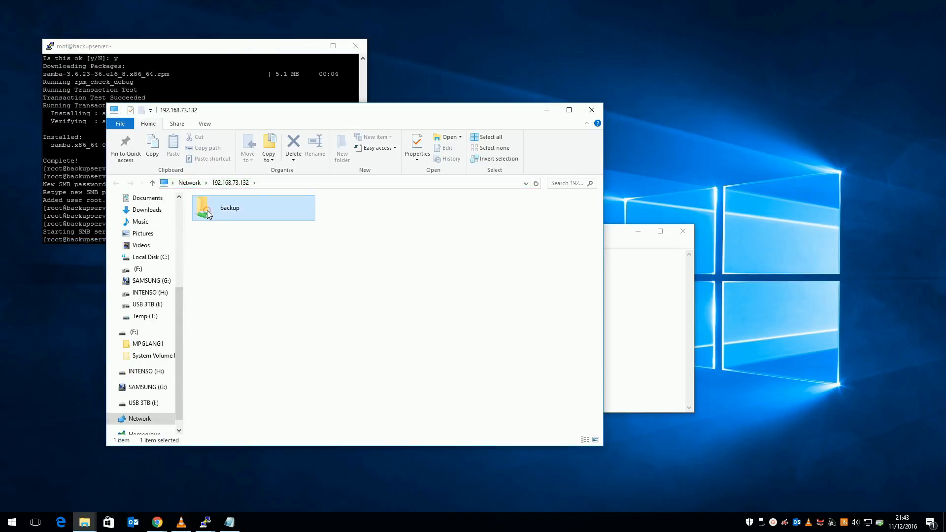
double_click(228, 207)
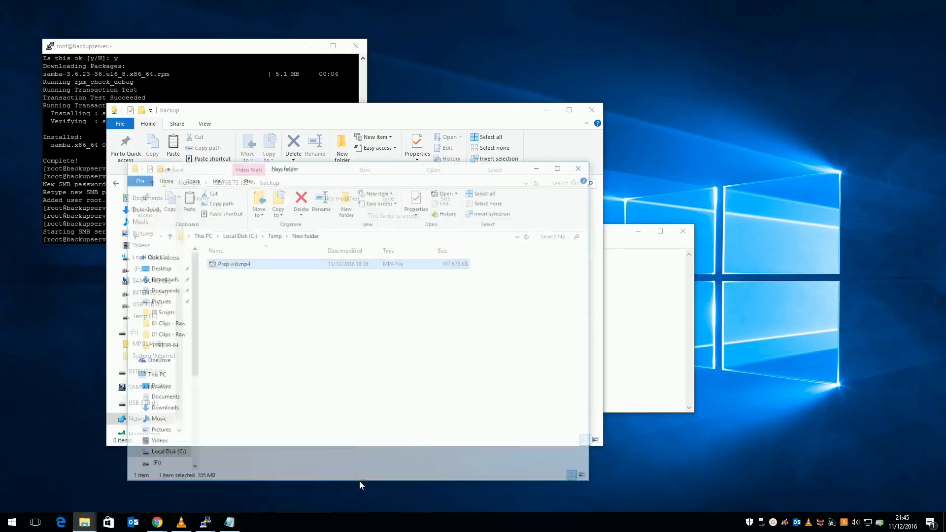